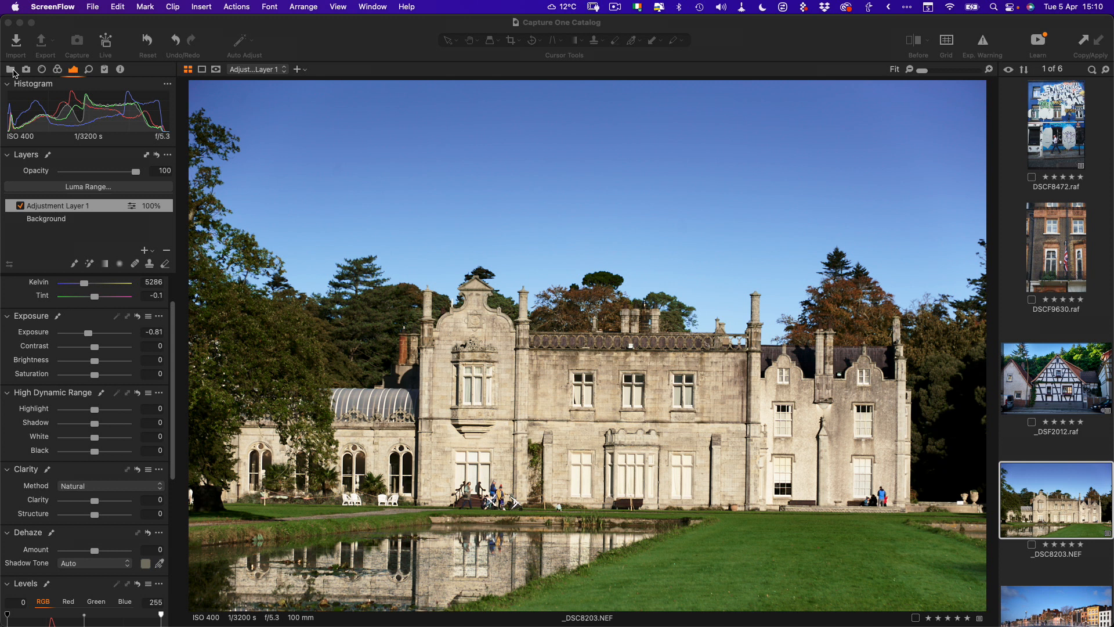
- Show the catalog Library with the Perspective user collection of six images
click(10, 69)
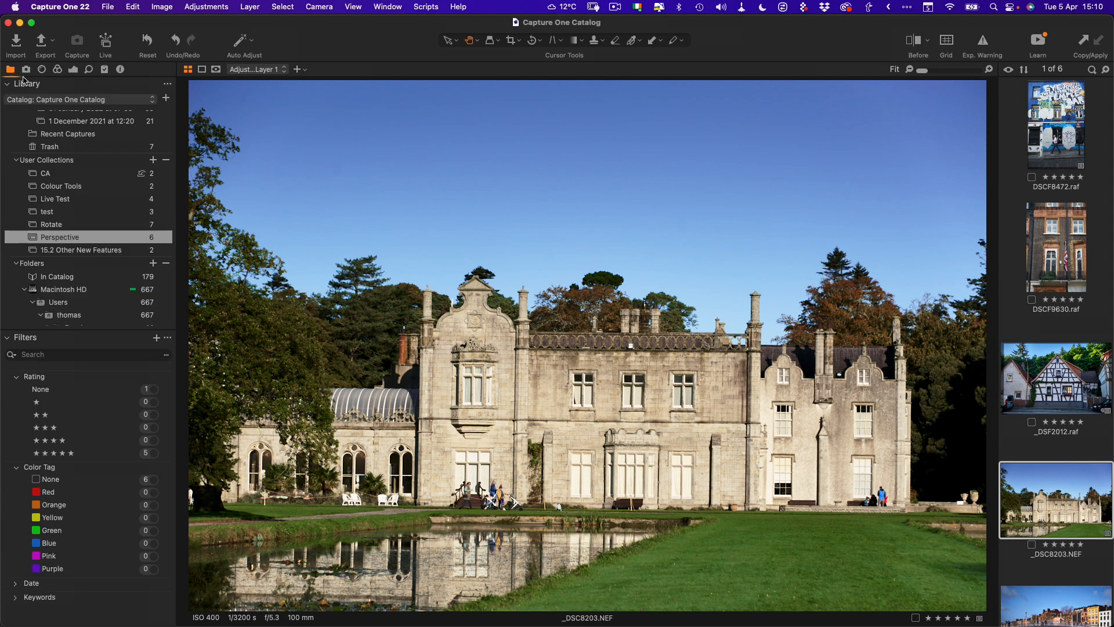
mouse_move(459, 249)
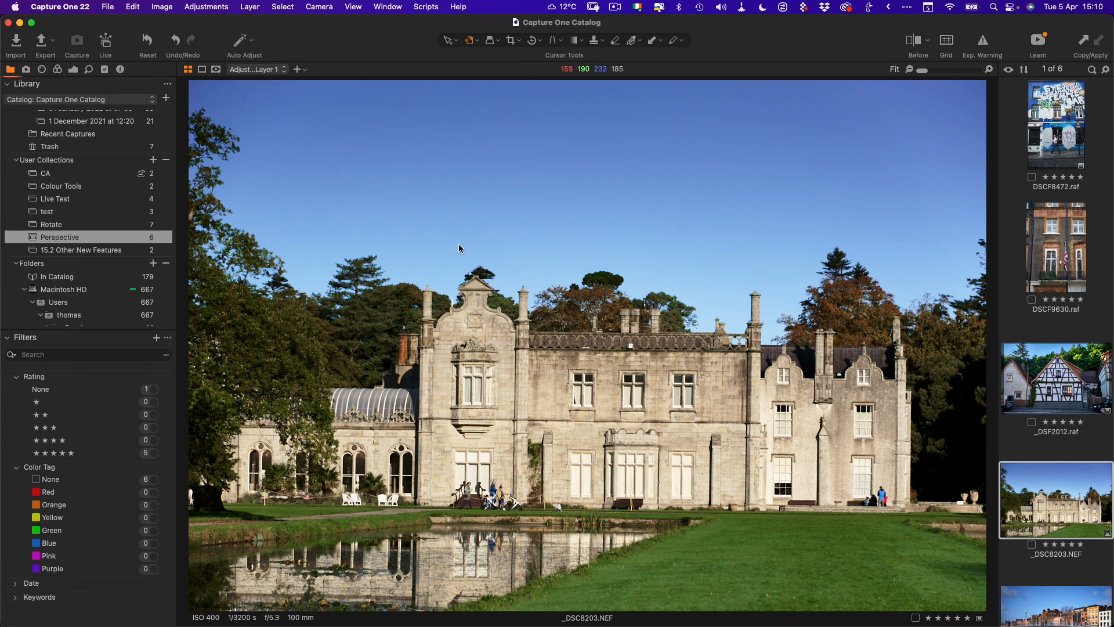
mouse_move(164, 223)
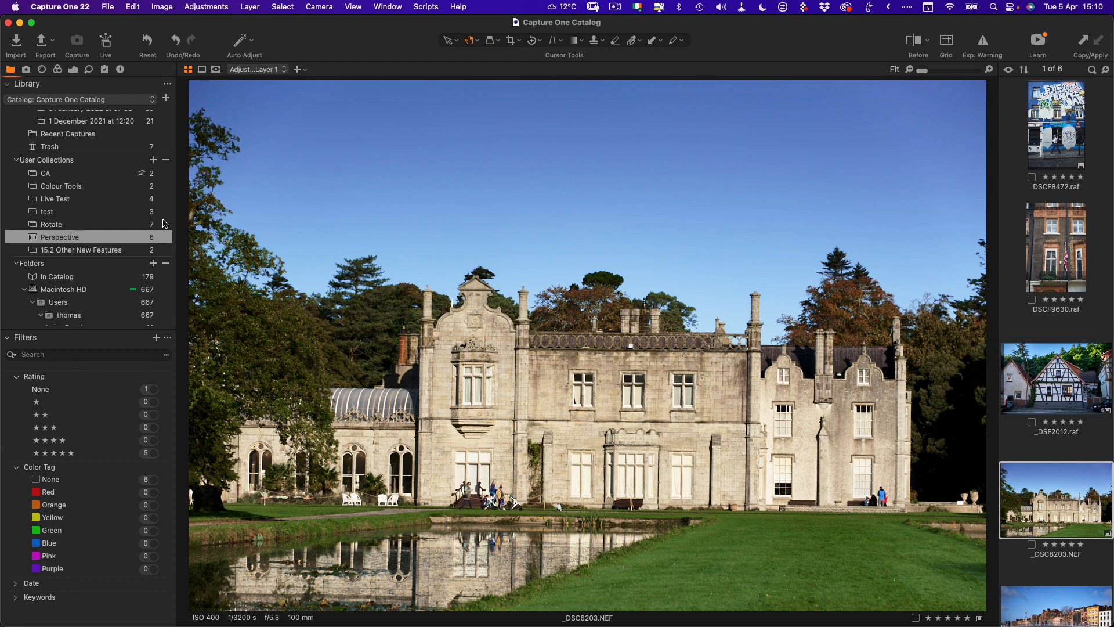
mouse_move(151, 225)
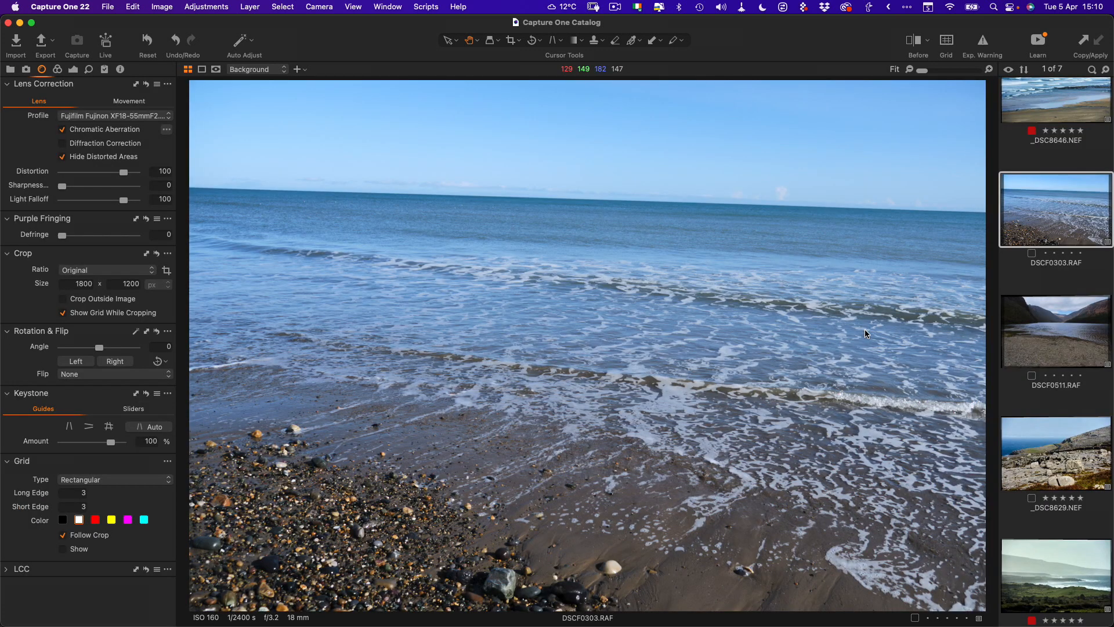
mouse_move(335, 260)
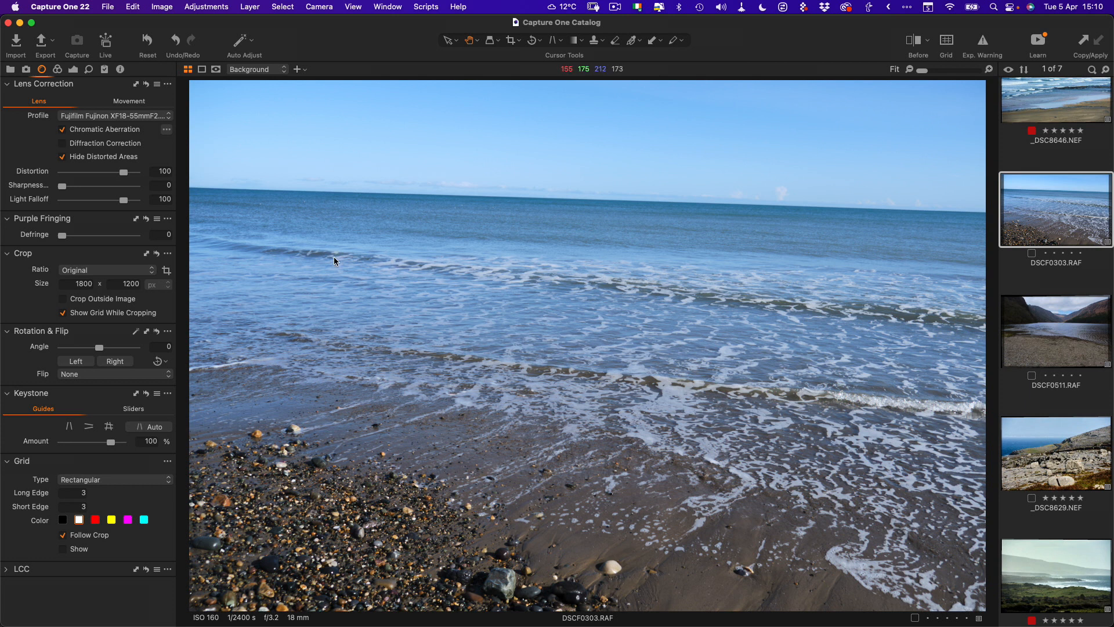
mouse_move(361, 257)
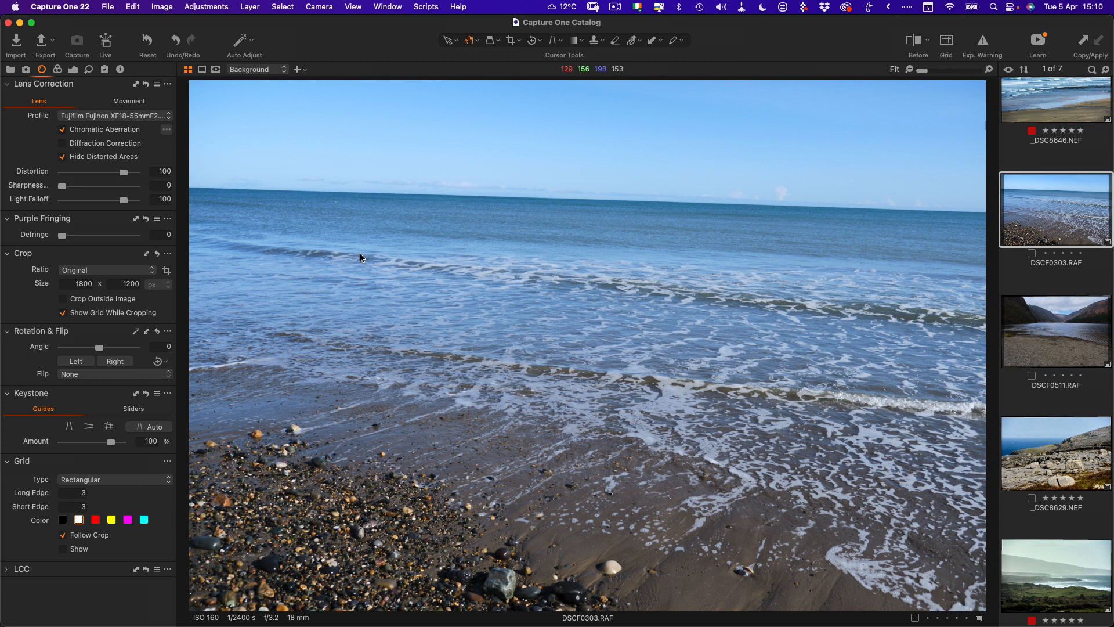
- View the About Capture One details, then select the rocky coastline photo rotated 2.88°
click(60, 6)
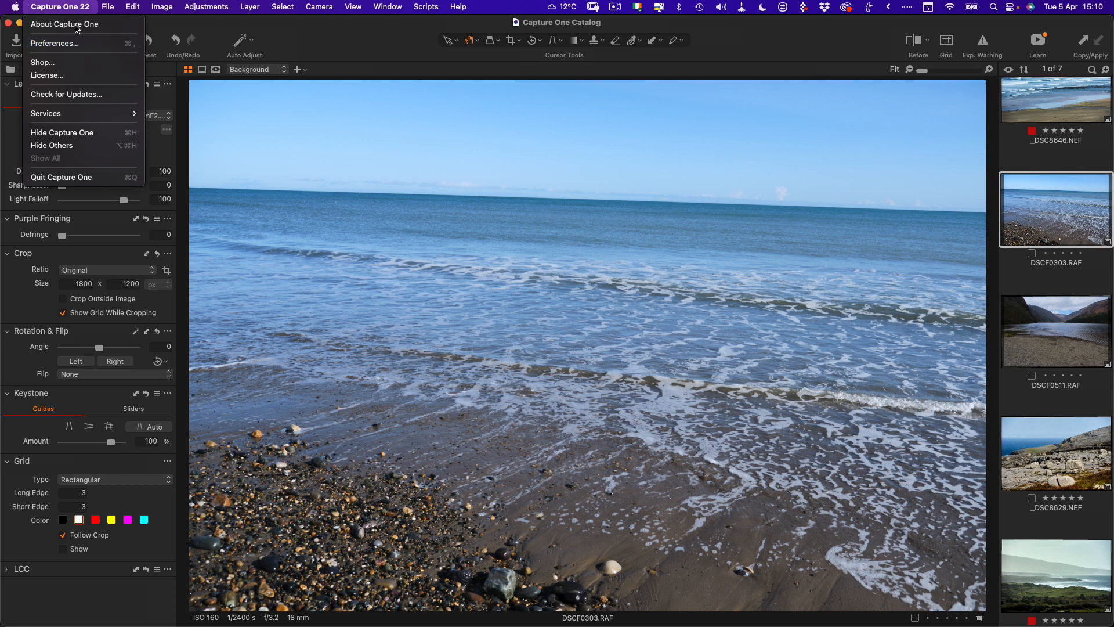
click(64, 24)
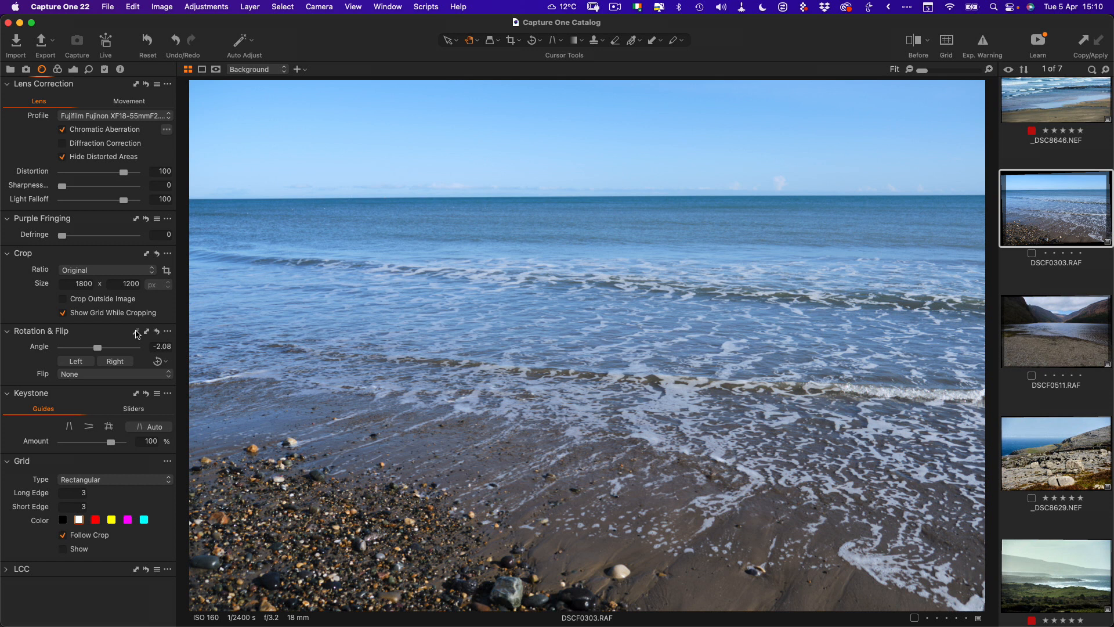
mouse_move(247, 203)
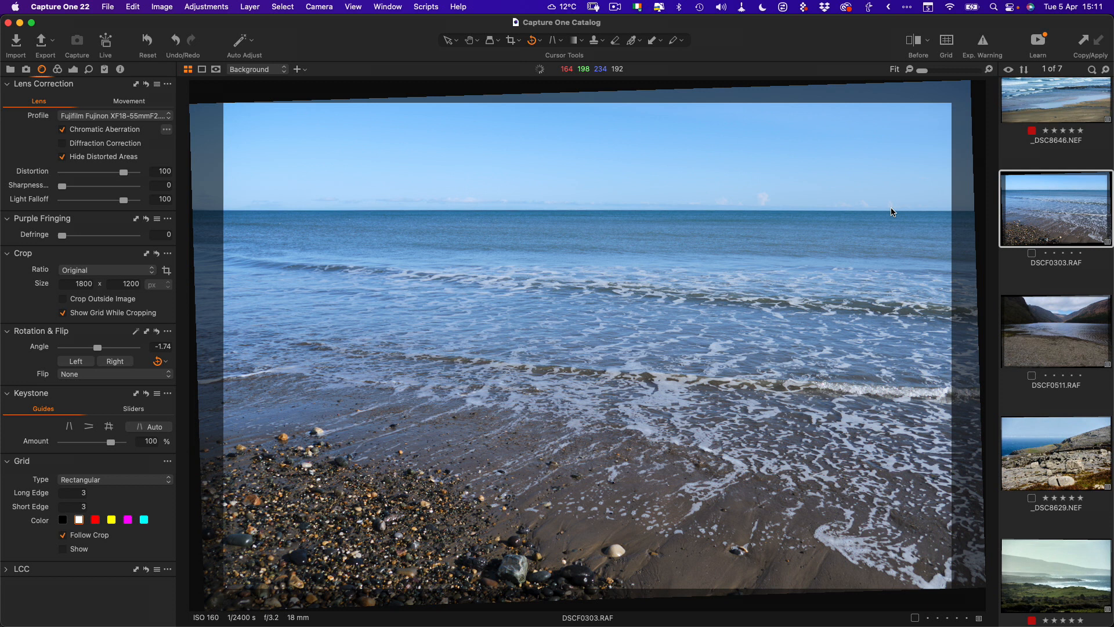
mouse_move(876, 198)
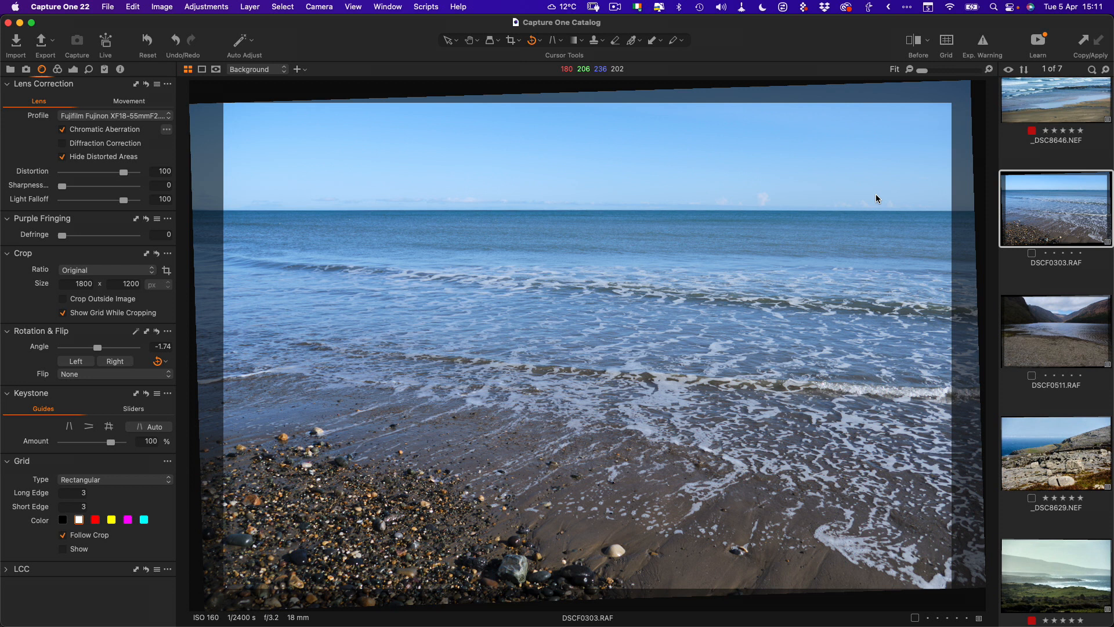
click(1054, 453)
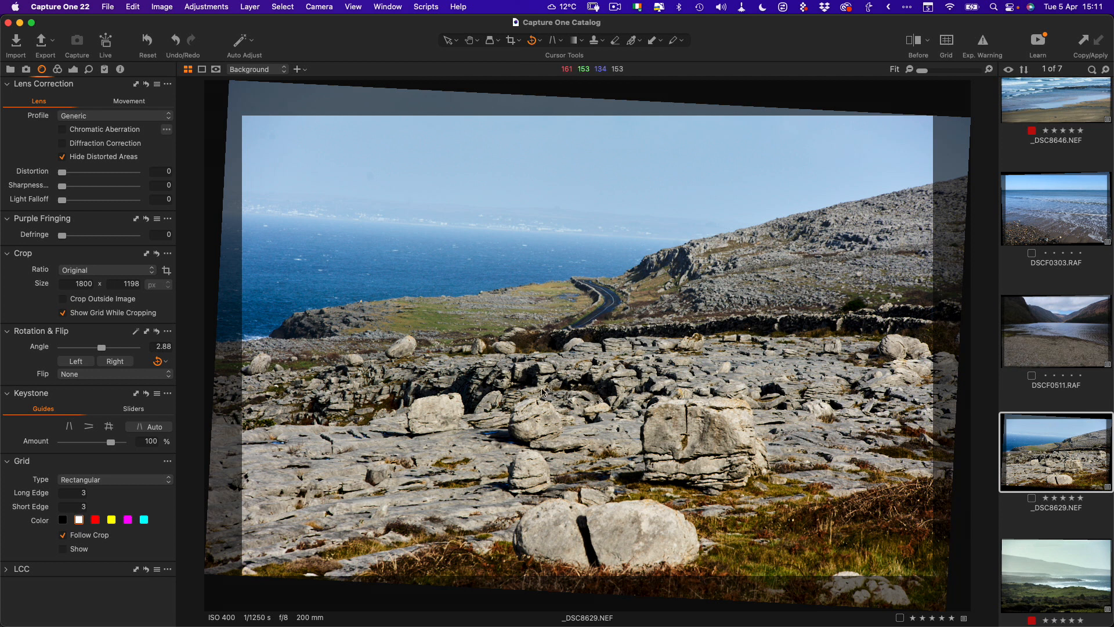
mouse_move(542, 392)
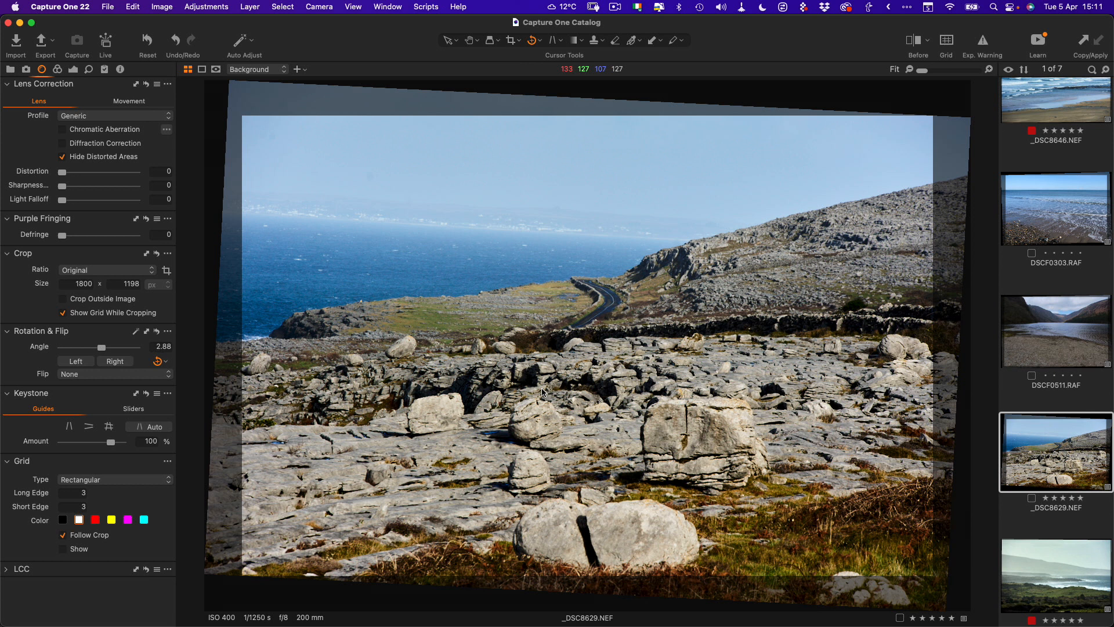
mouse_move(468, 246)
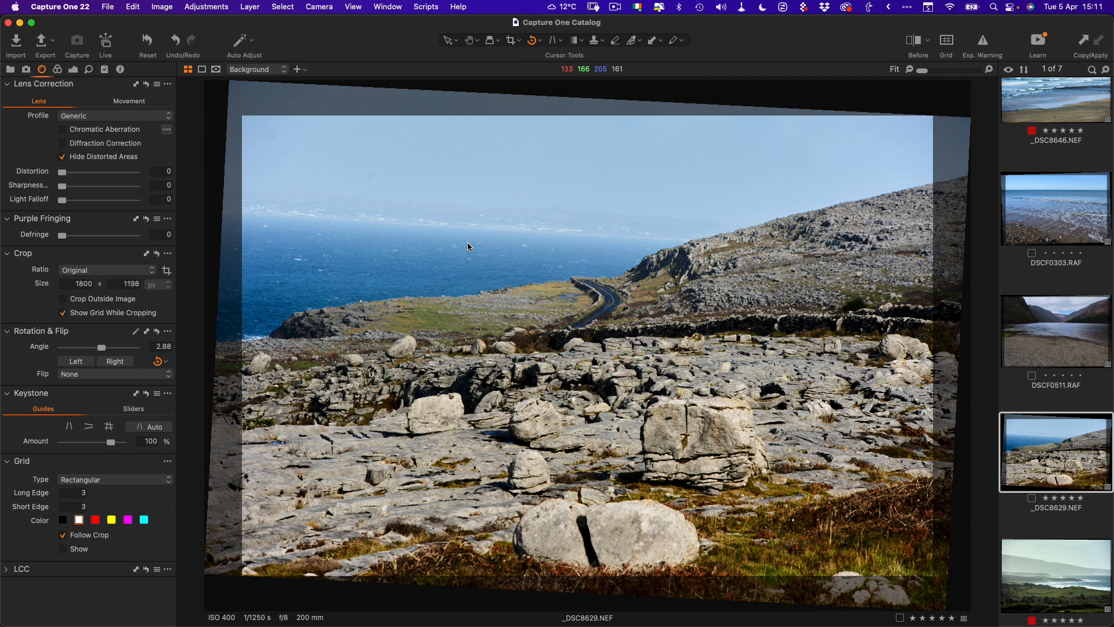
- Return to the Library showing the seven-image Rotate collection
click(11, 69)
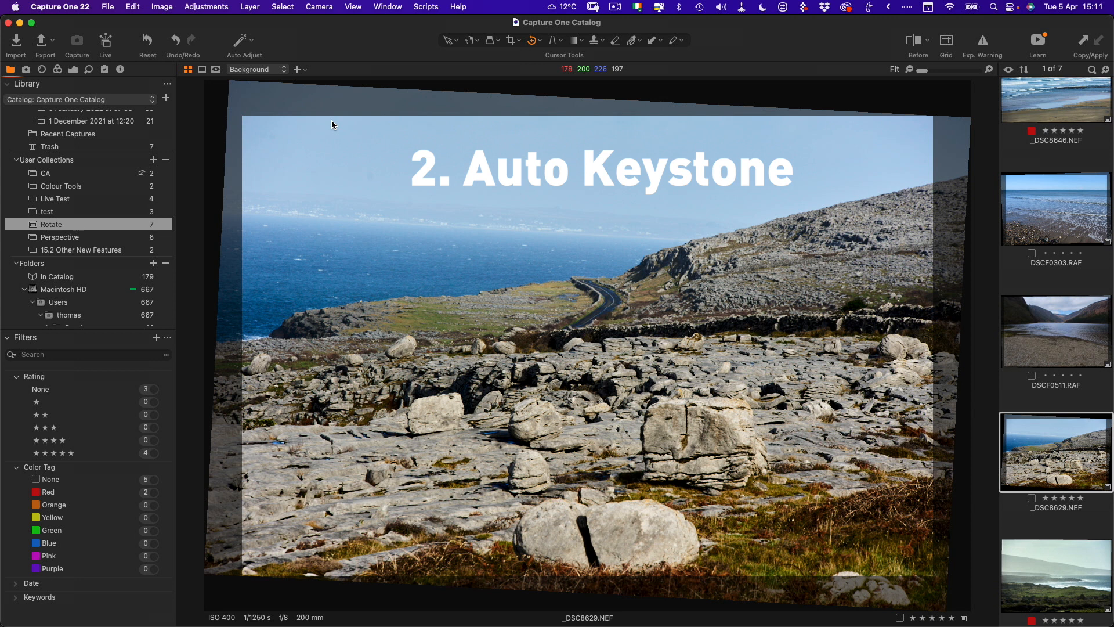
- Select the Rotate collection, then switch to the six-image Perspective collection
click(51, 224)
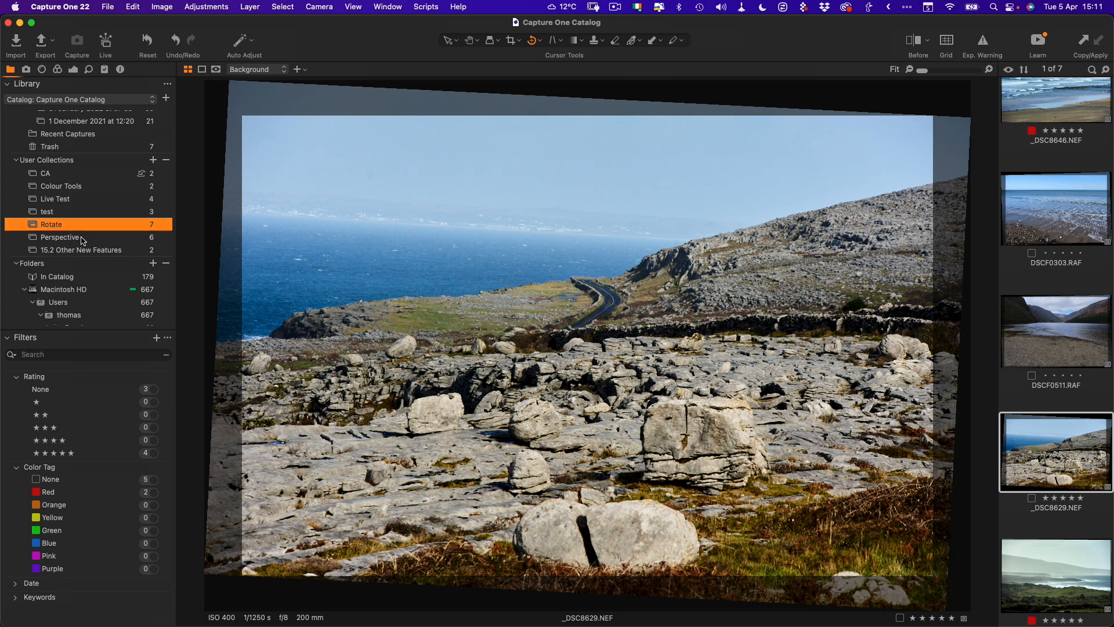
click(60, 237)
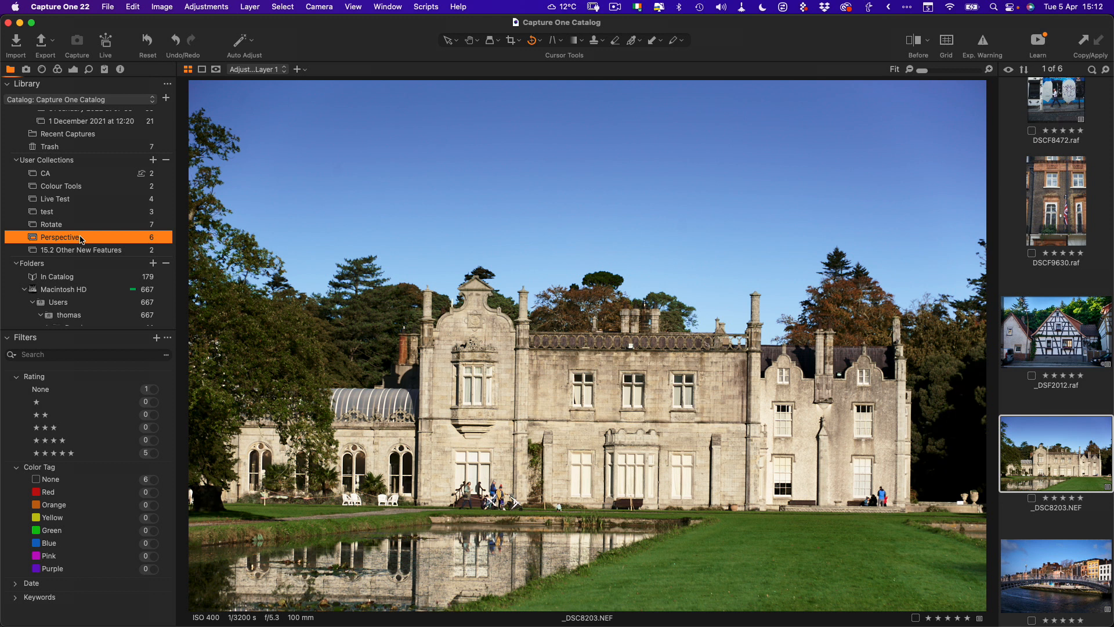
mouse_move(436, 405)
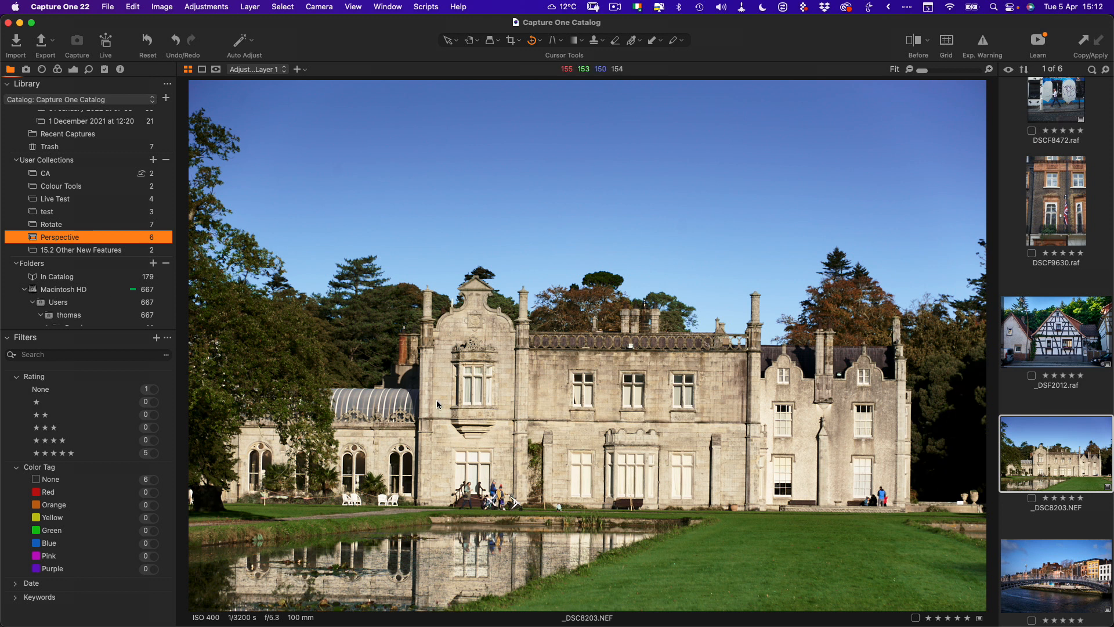
mouse_move(289, 510)
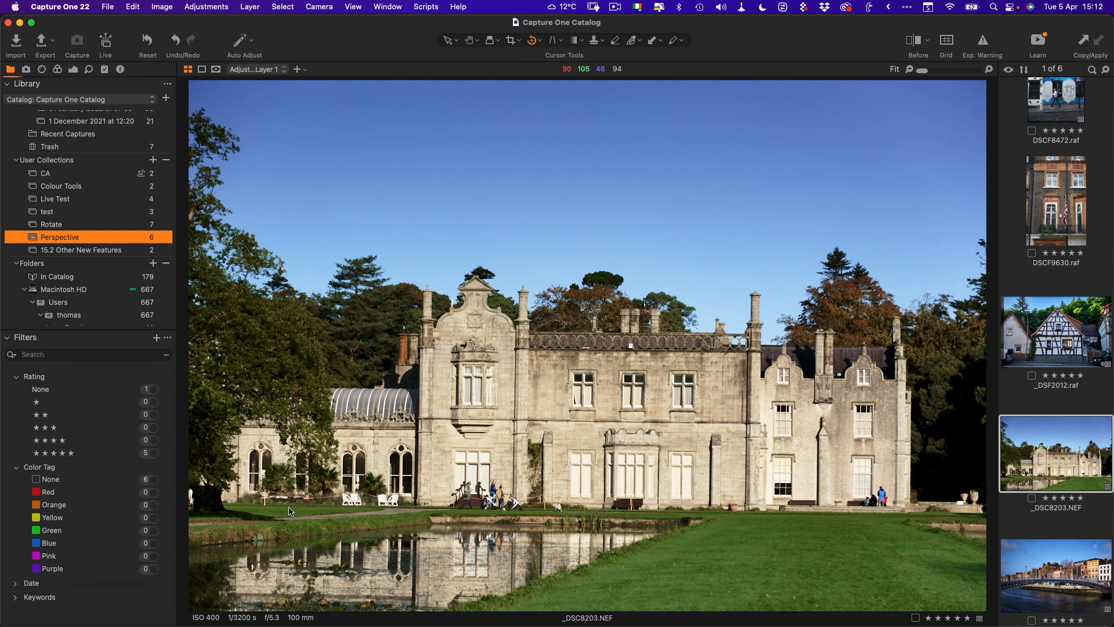
mouse_move(509, 437)
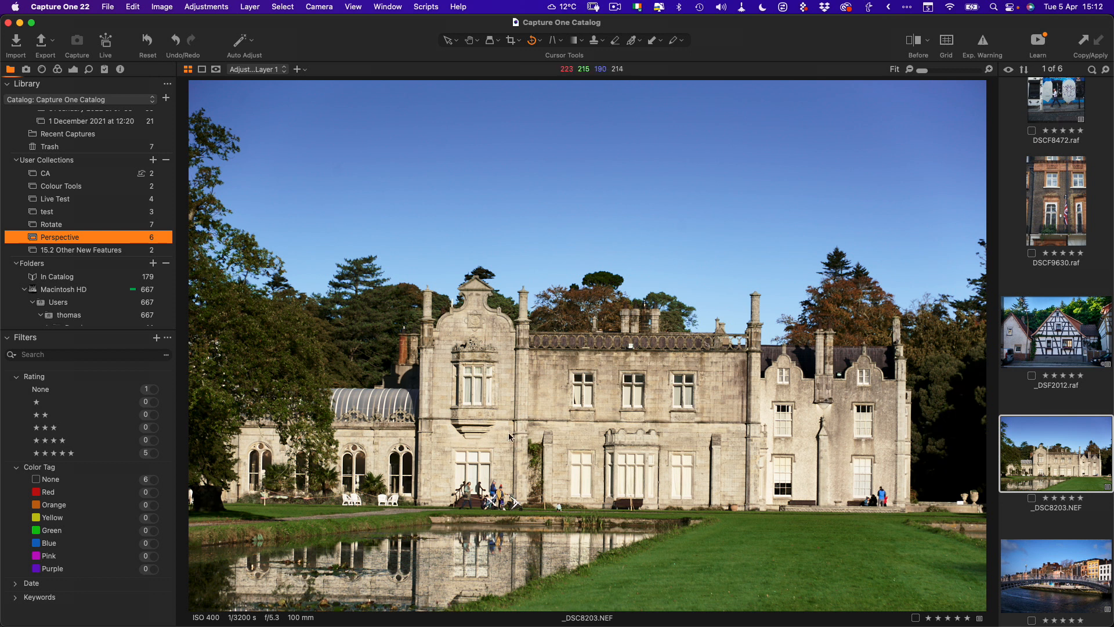
mouse_move(417, 462)
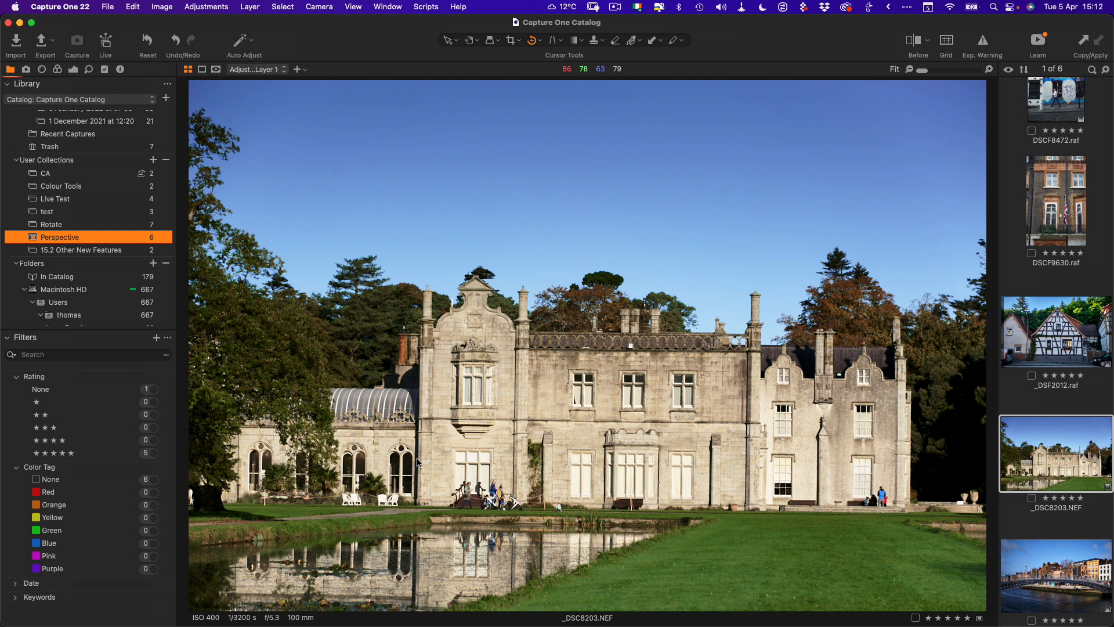
mouse_move(76, 69)
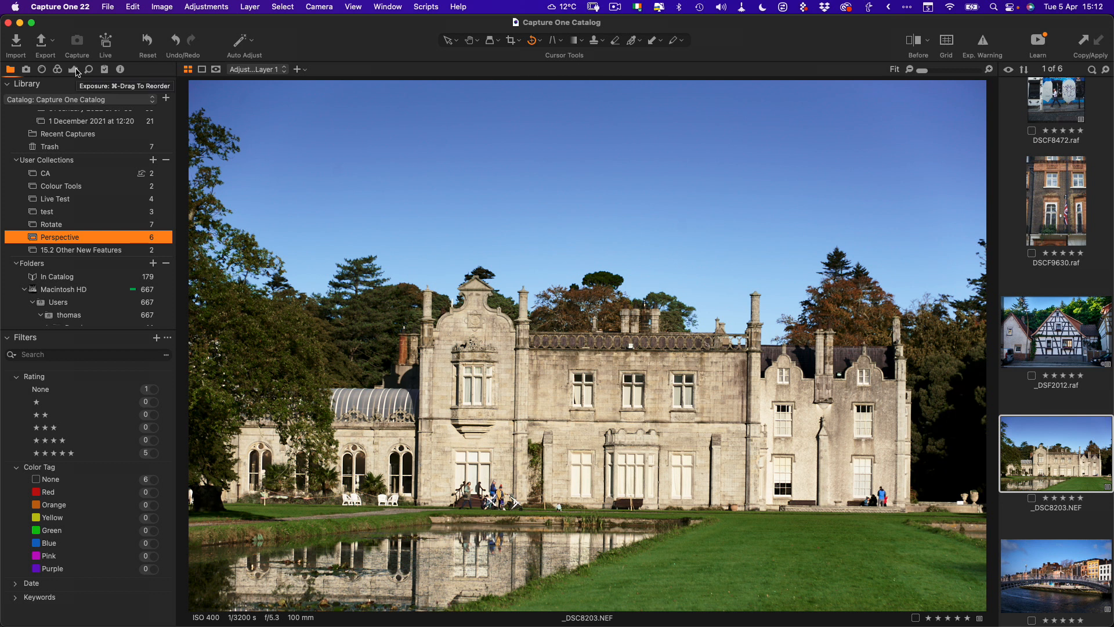
- Show the Lens tools with Keystone guides for the country house photo
click(41, 69)
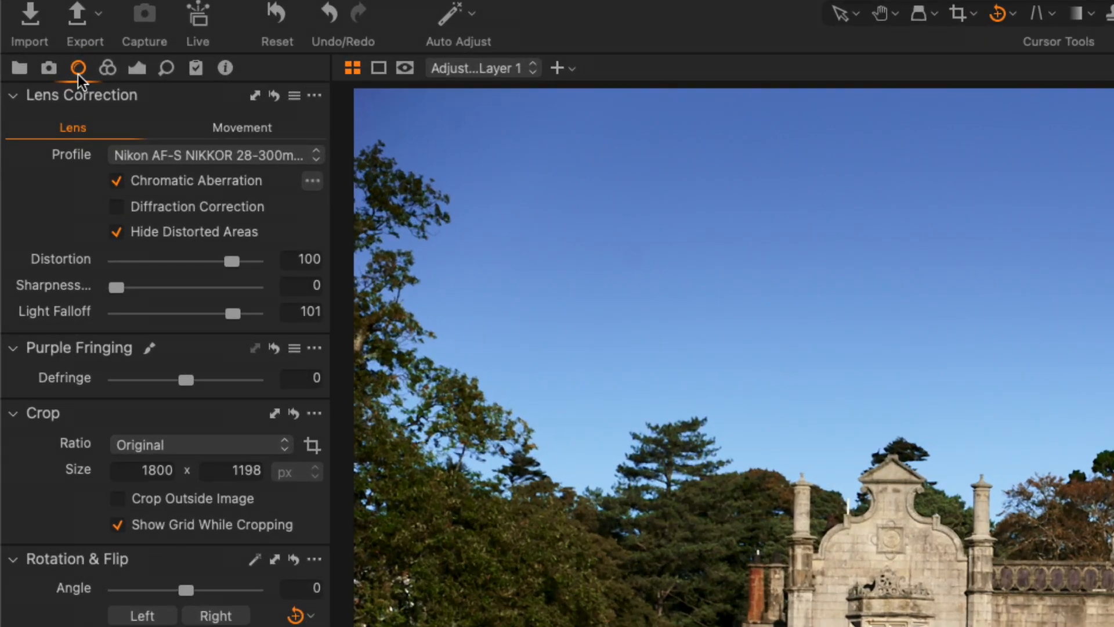
scroll(down, 3)
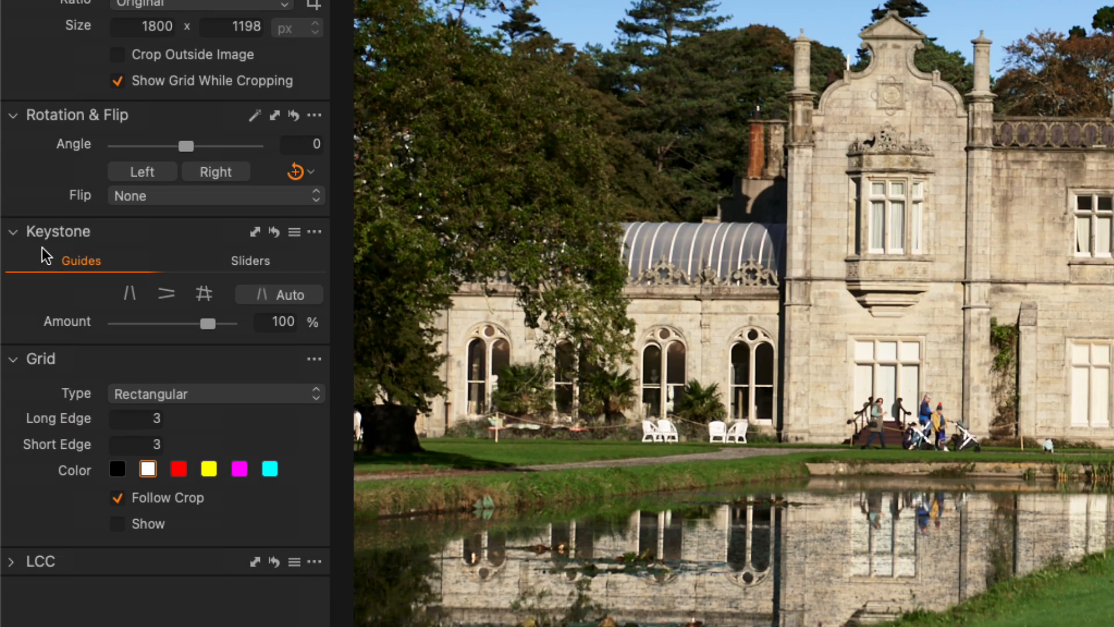
mouse_move(11, 238)
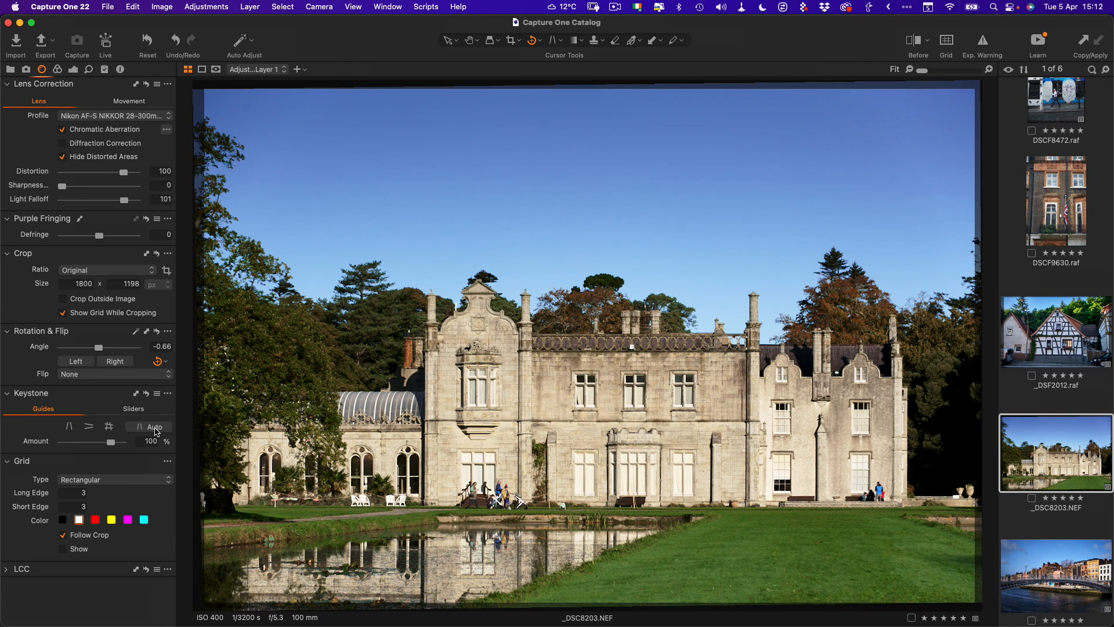
mouse_move(144, 440)
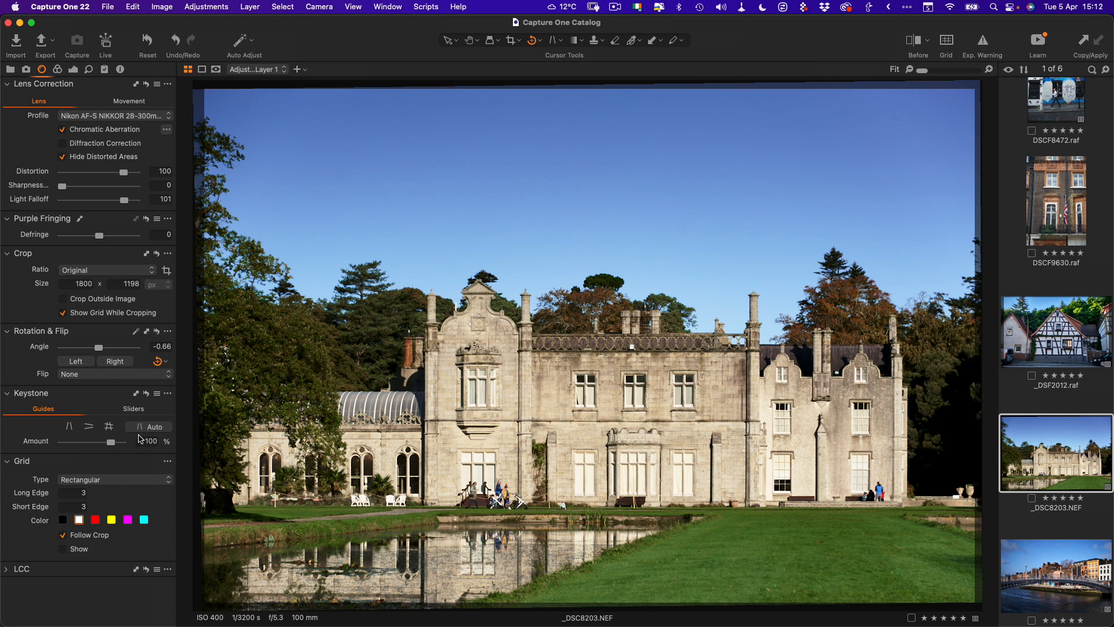
mouse_move(140, 333)
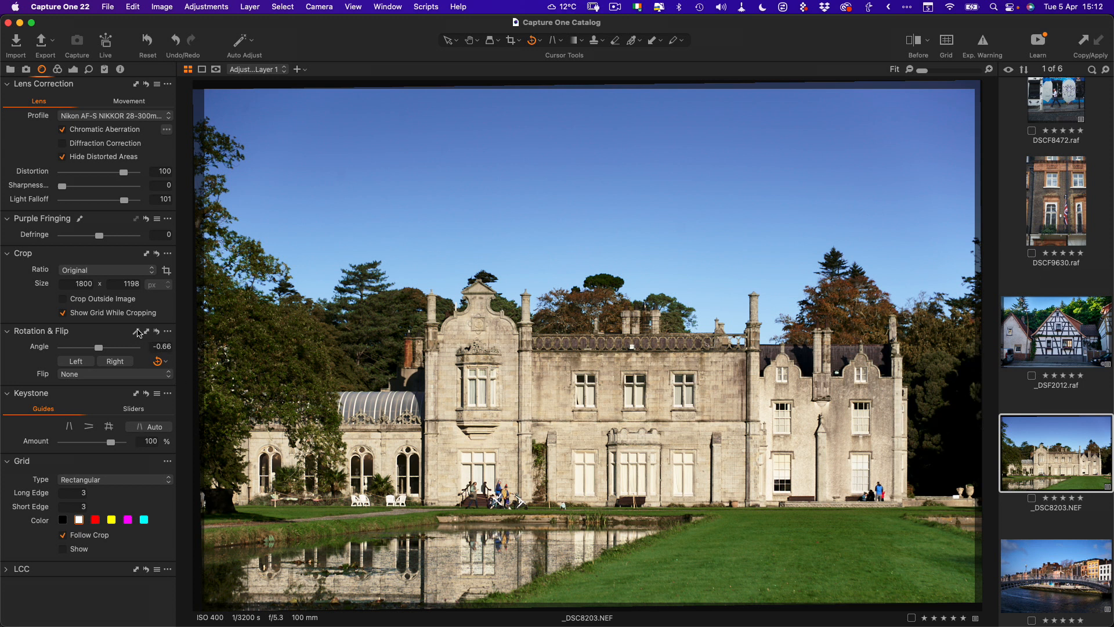
mouse_move(139, 413)
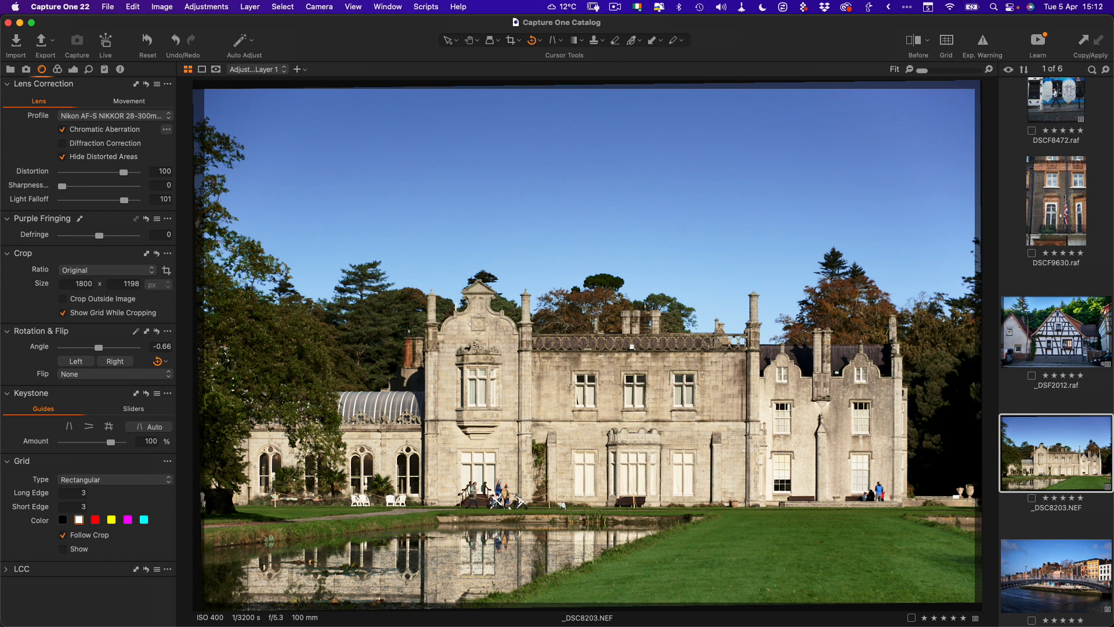
- Select the half-timbered house photo _DSF2012 for keystone correction
click(1055, 330)
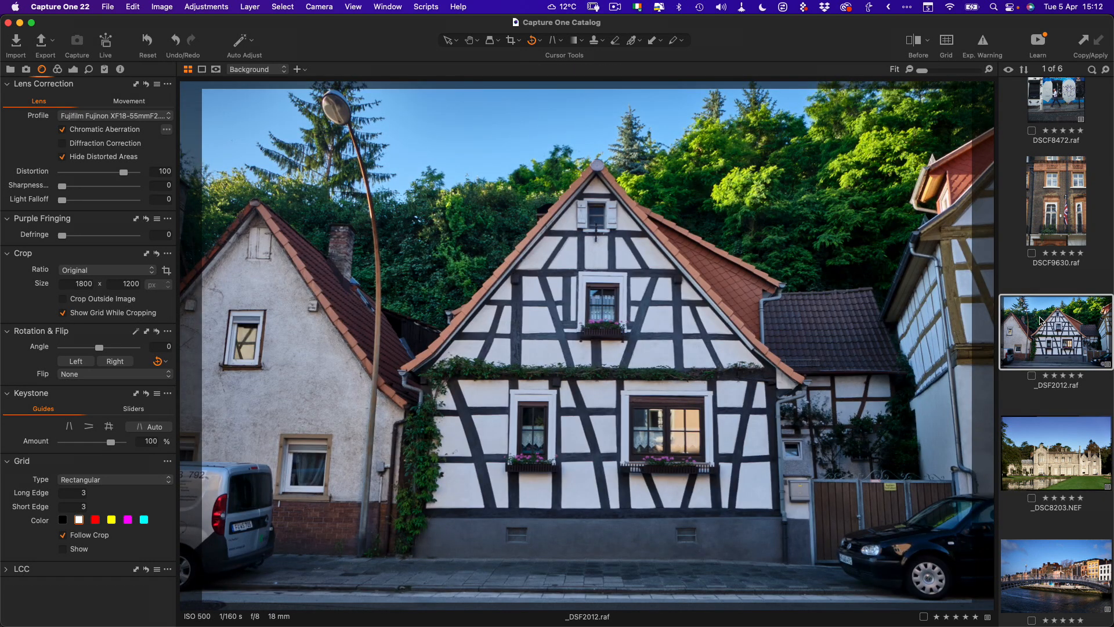
mouse_move(494, 415)
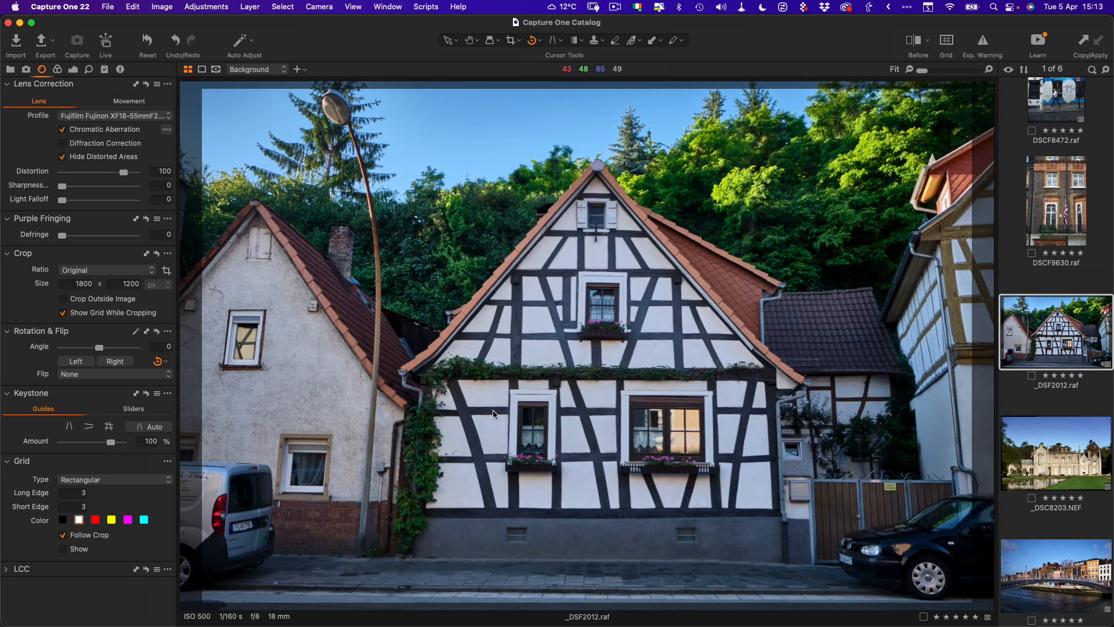
mouse_move(209, 615)
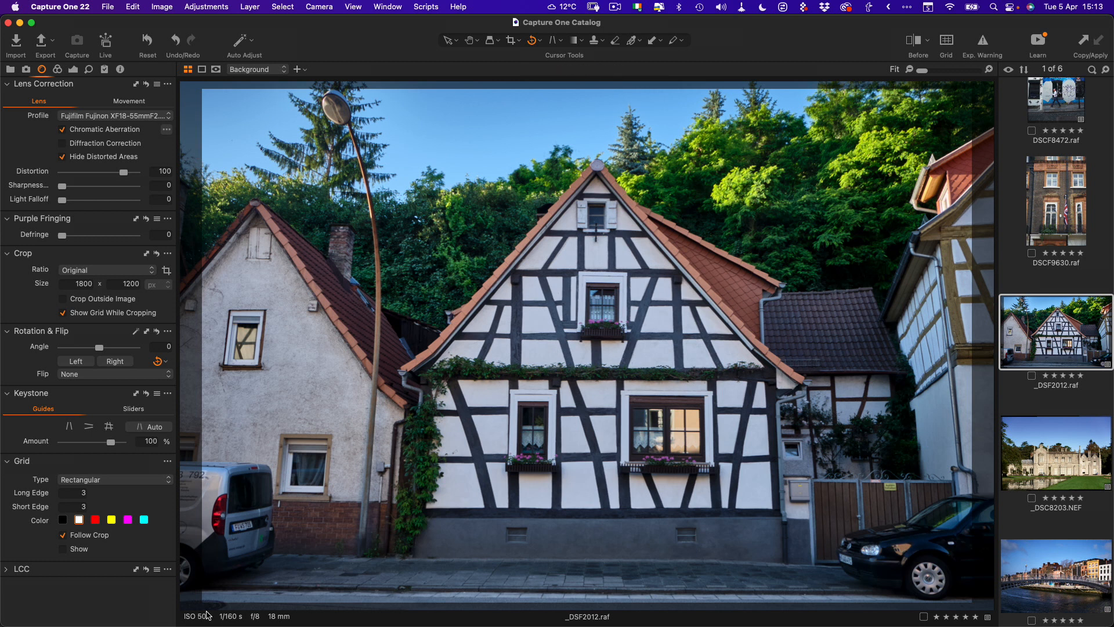
mouse_move(136, 436)
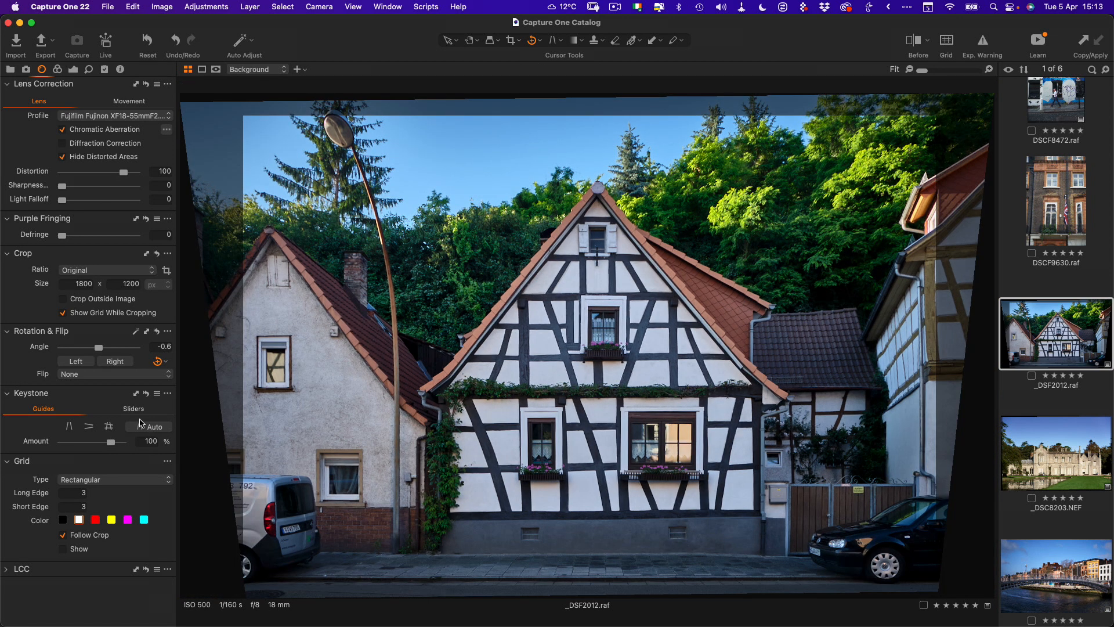
mouse_move(469, 37)
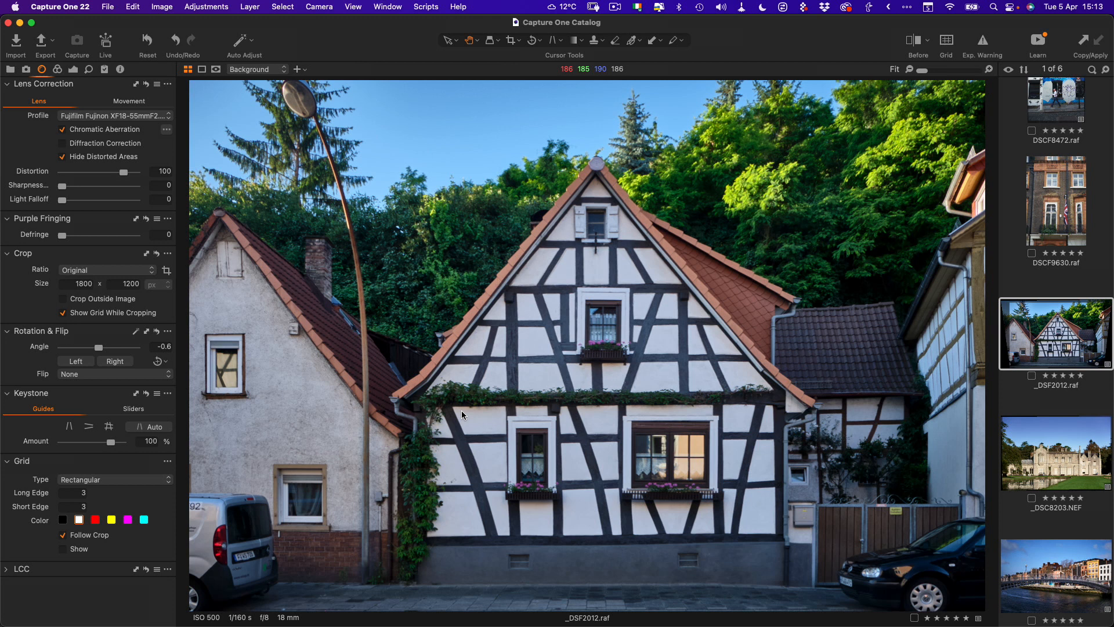
mouse_move(514, 377)
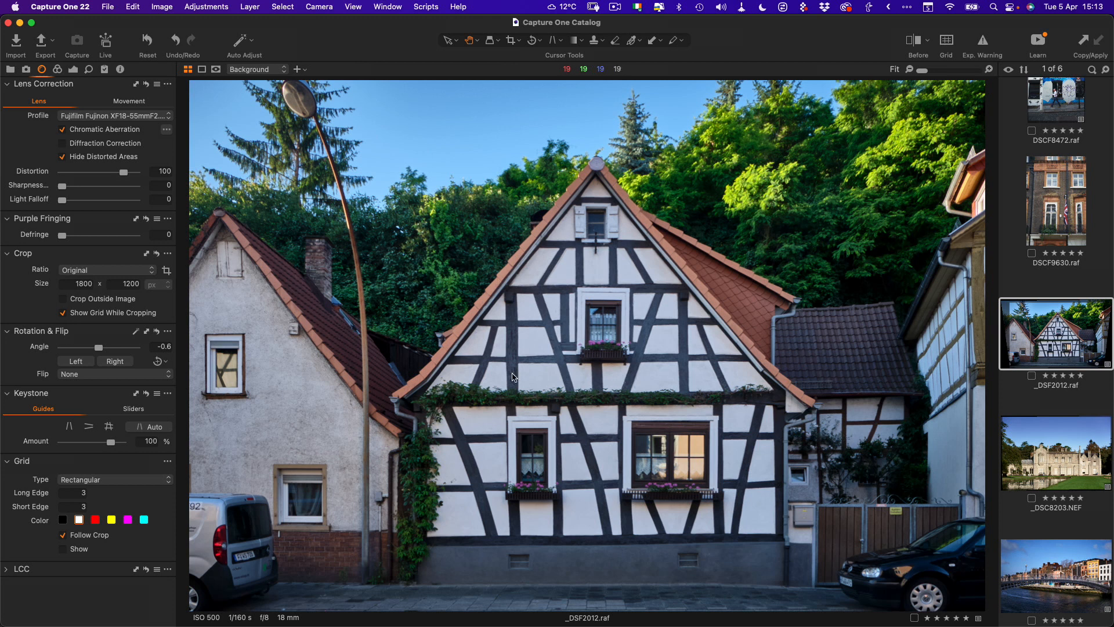
mouse_move(875, 246)
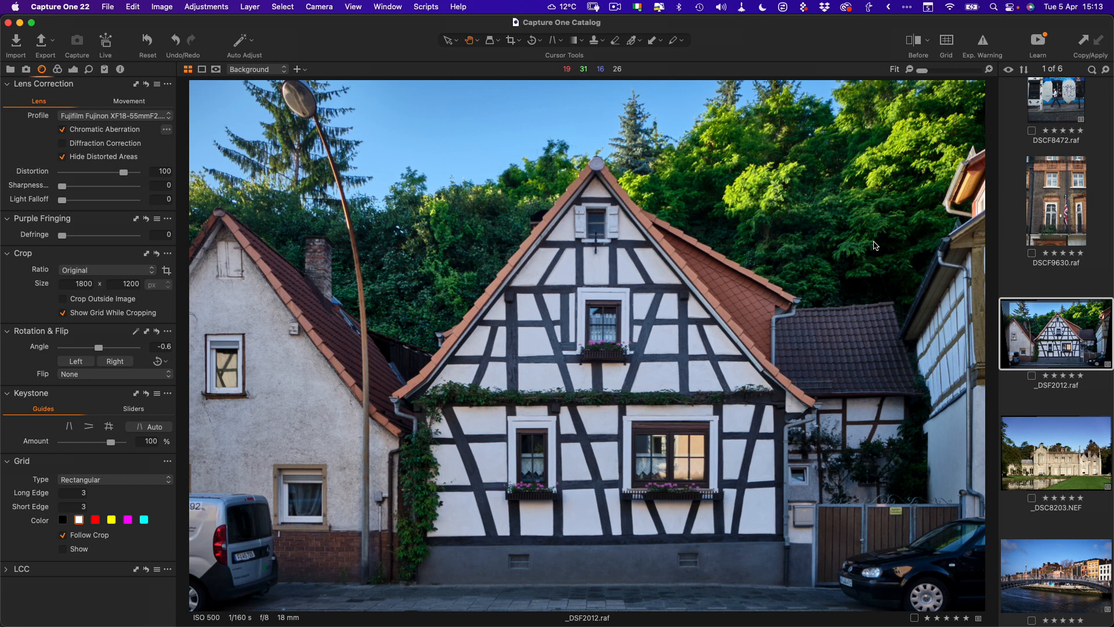
- Auto-keystone the graffiti building photo, giving it a 0.87° rotation
click(1055, 125)
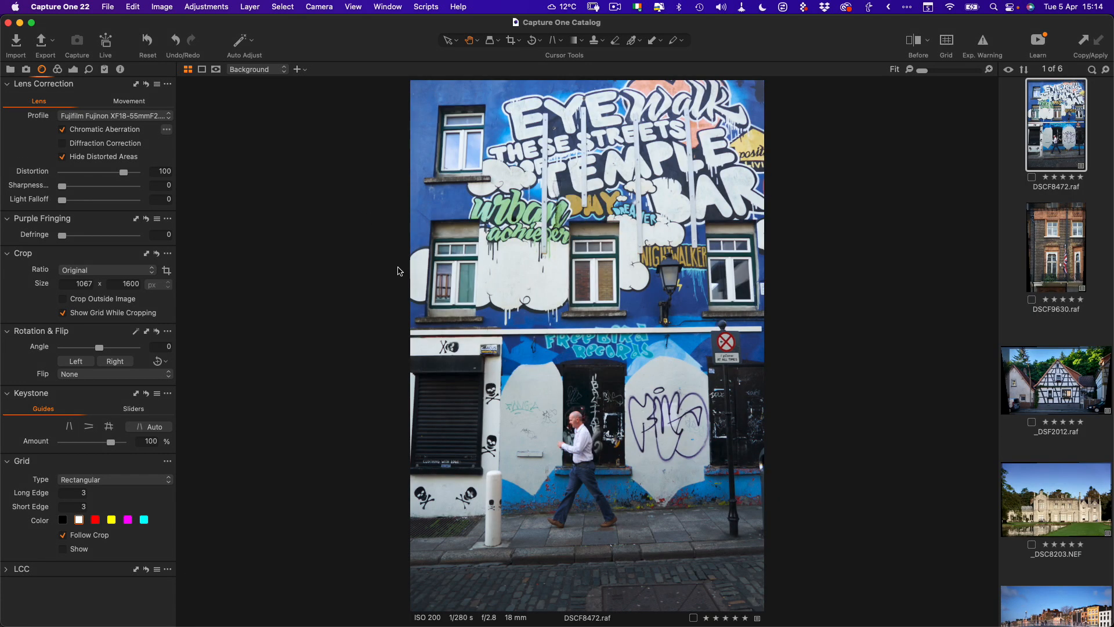
click(153, 427)
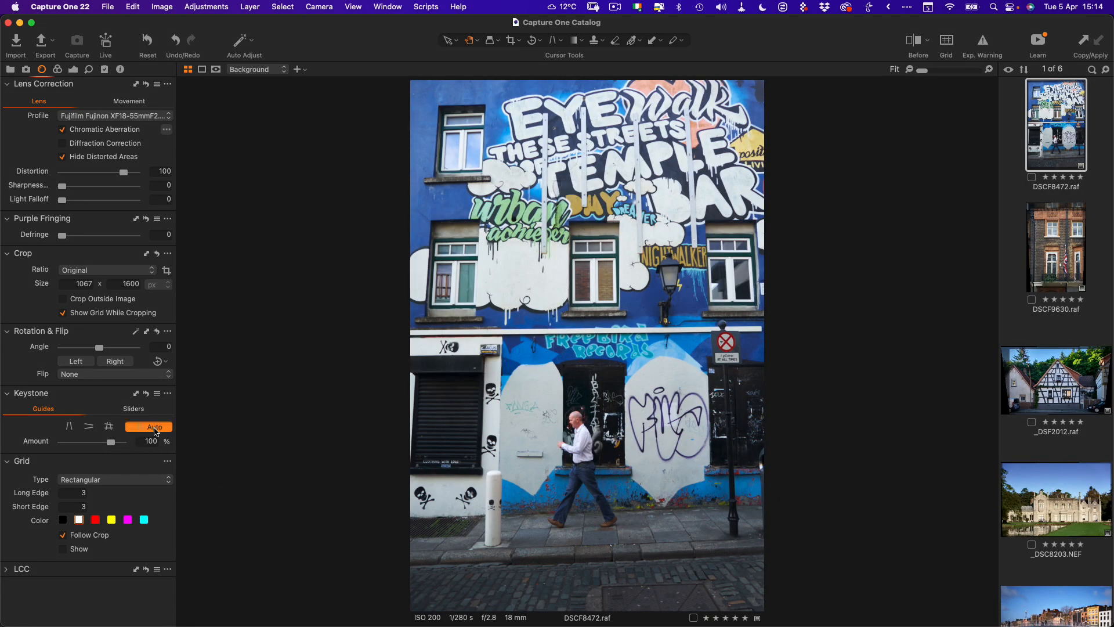
click(154, 427)
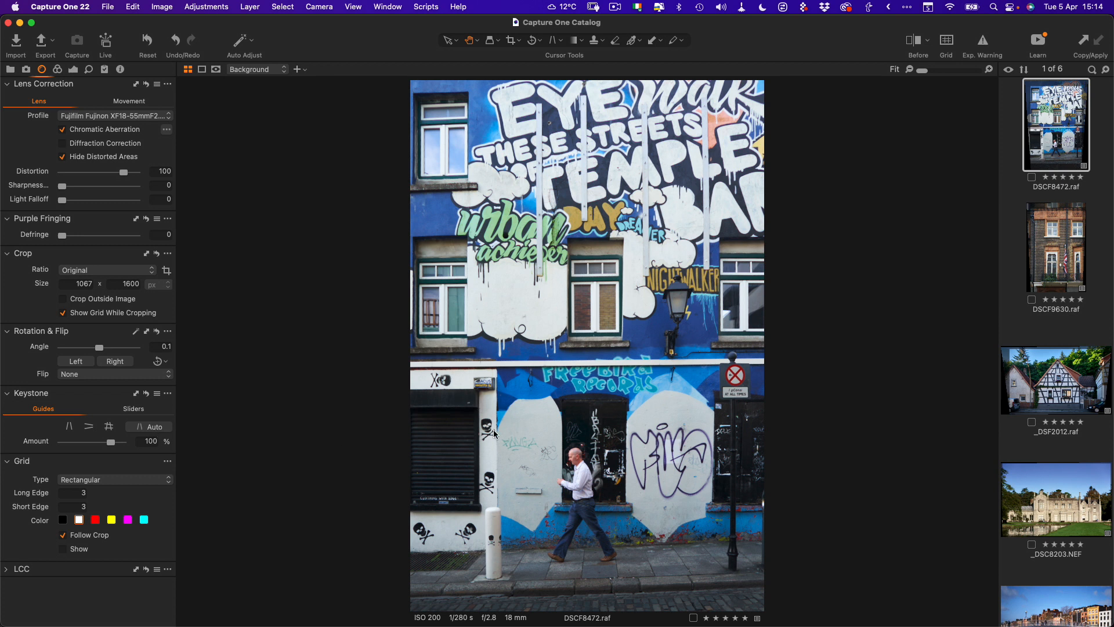
mouse_move(674, 408)
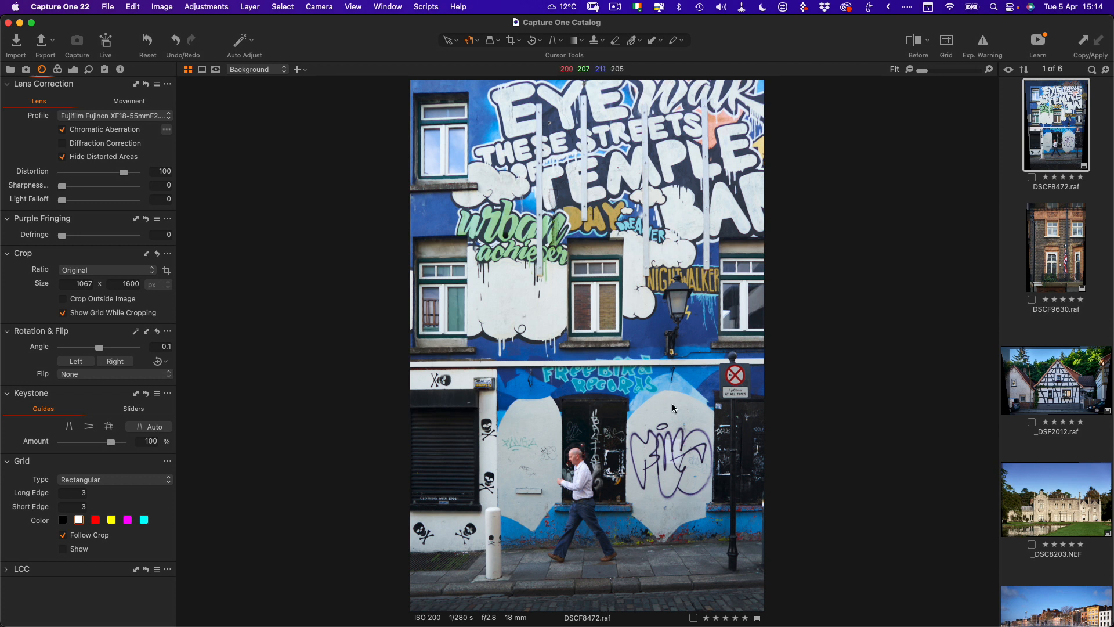
mouse_move(412, 368)
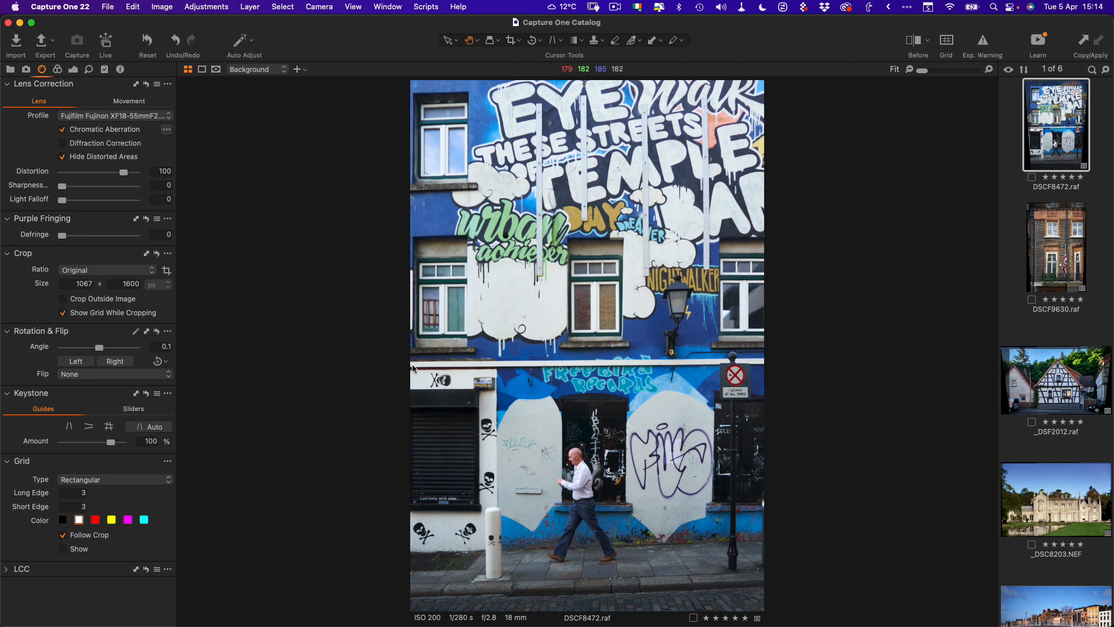
mouse_move(462, 301)
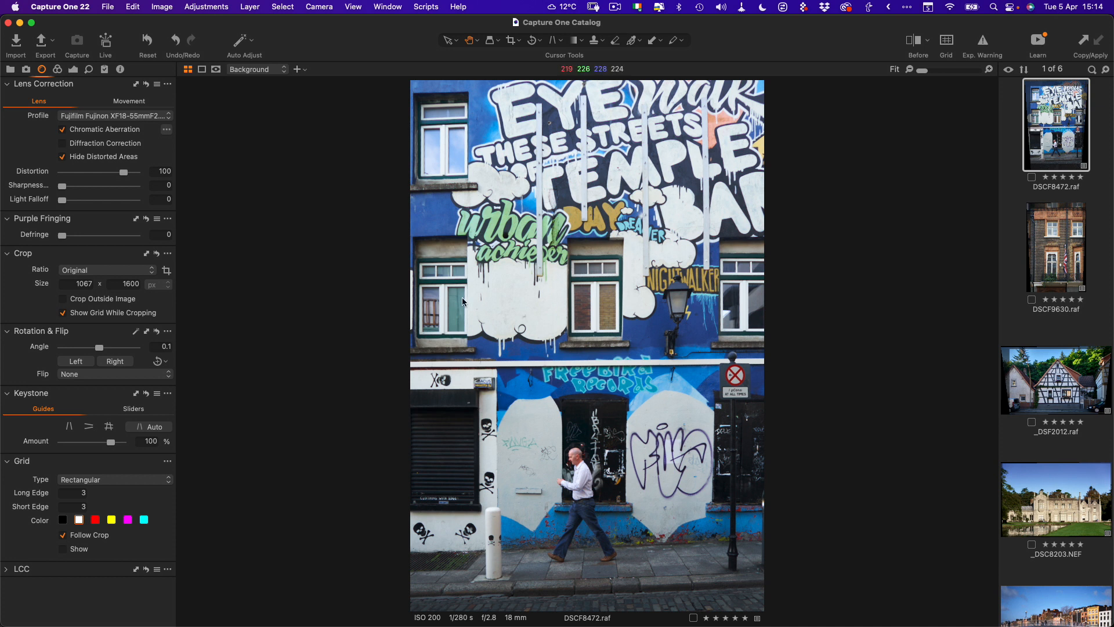
click(536, 40)
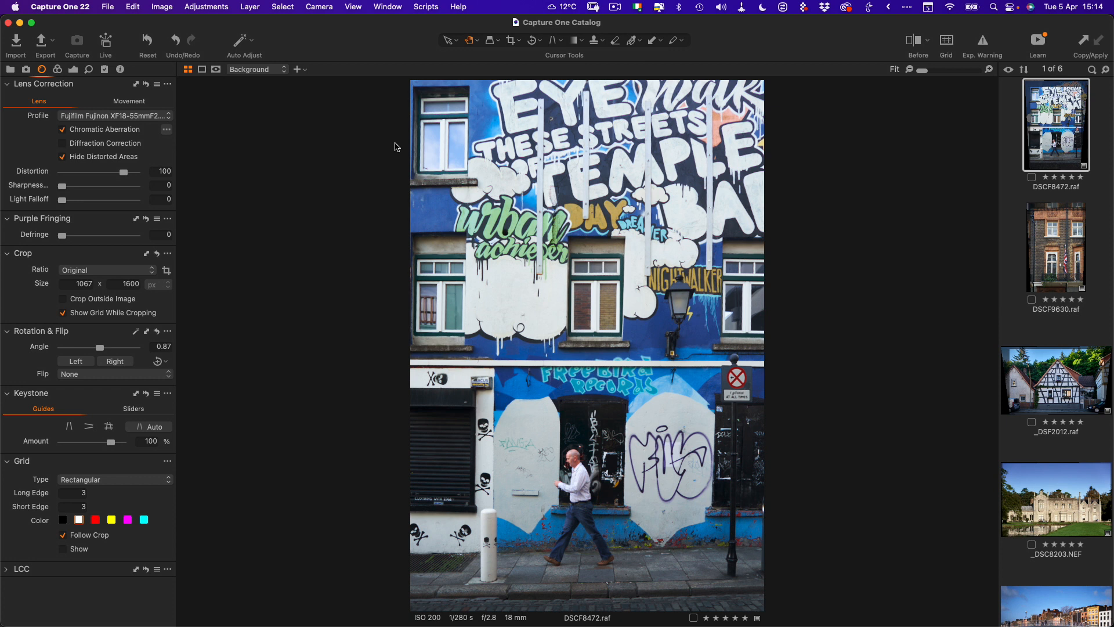
mouse_move(1034, 297)
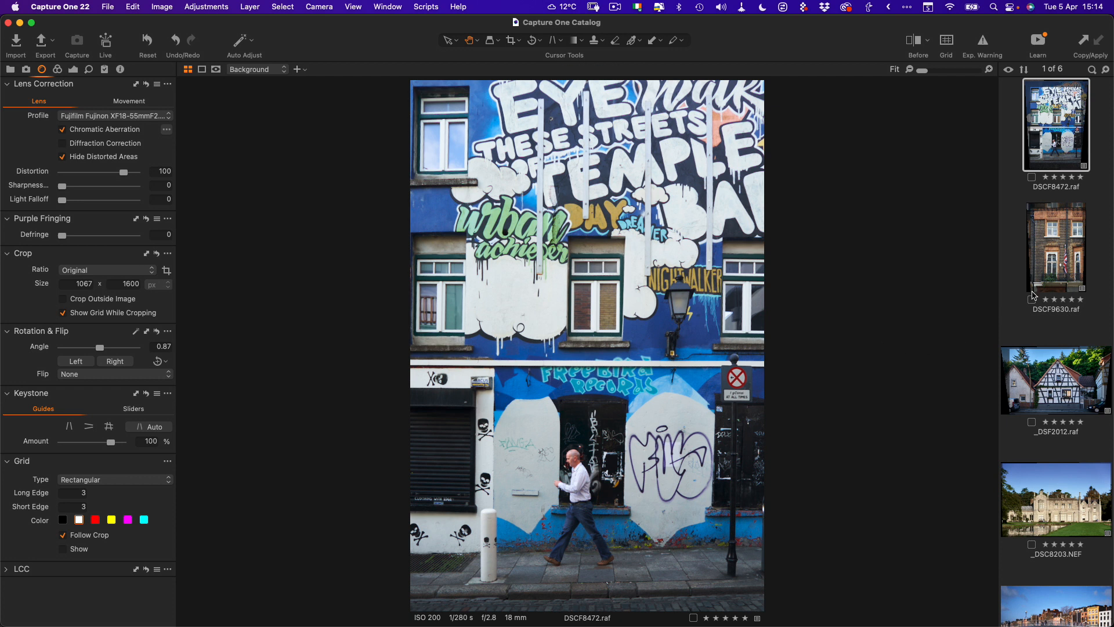
- Select the river bridge photo for the next correction
scroll(down, 3)
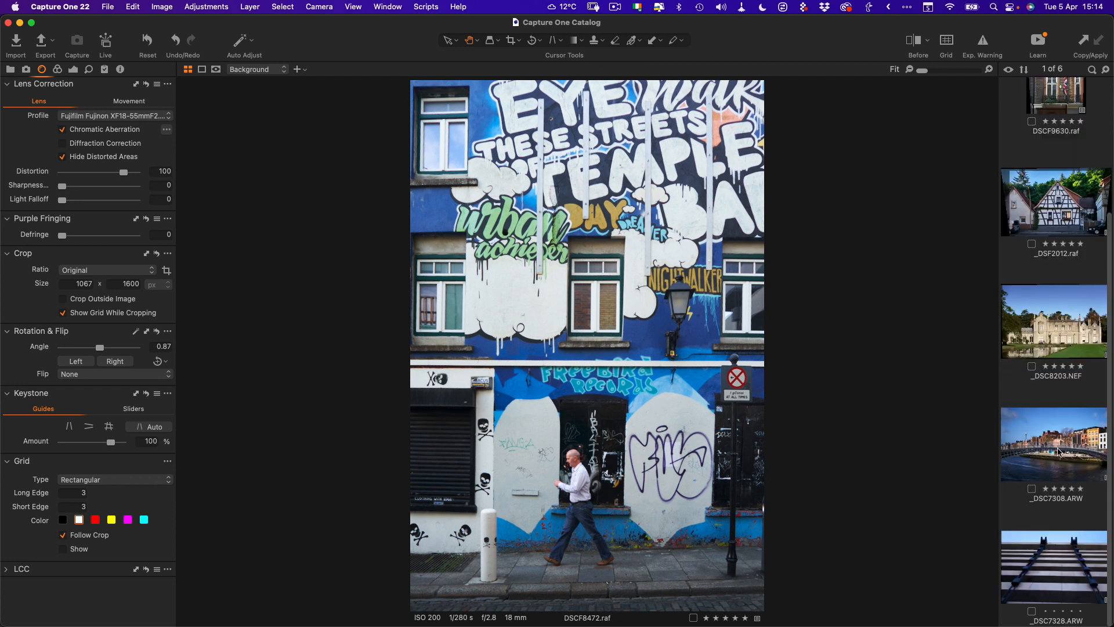
click(1054, 443)
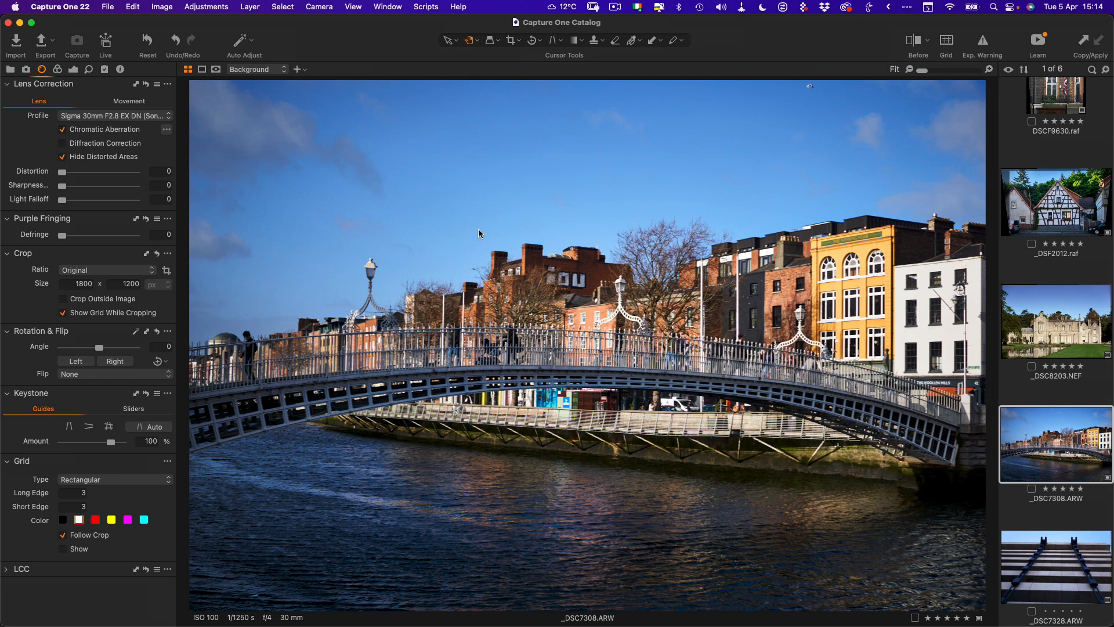
mouse_move(184, 434)
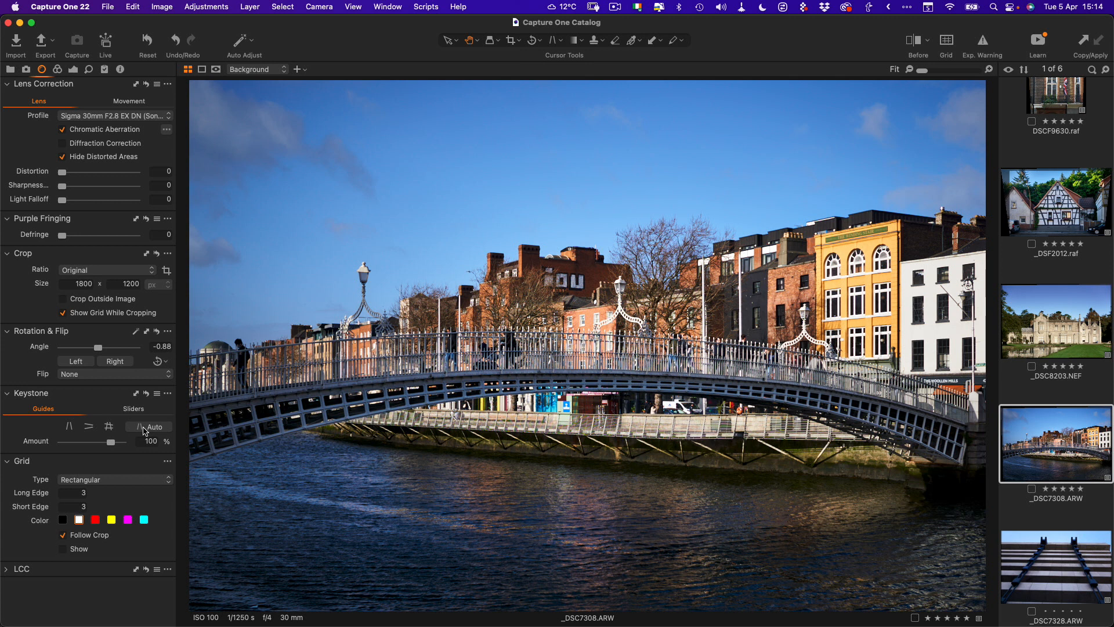
mouse_move(933, 621)
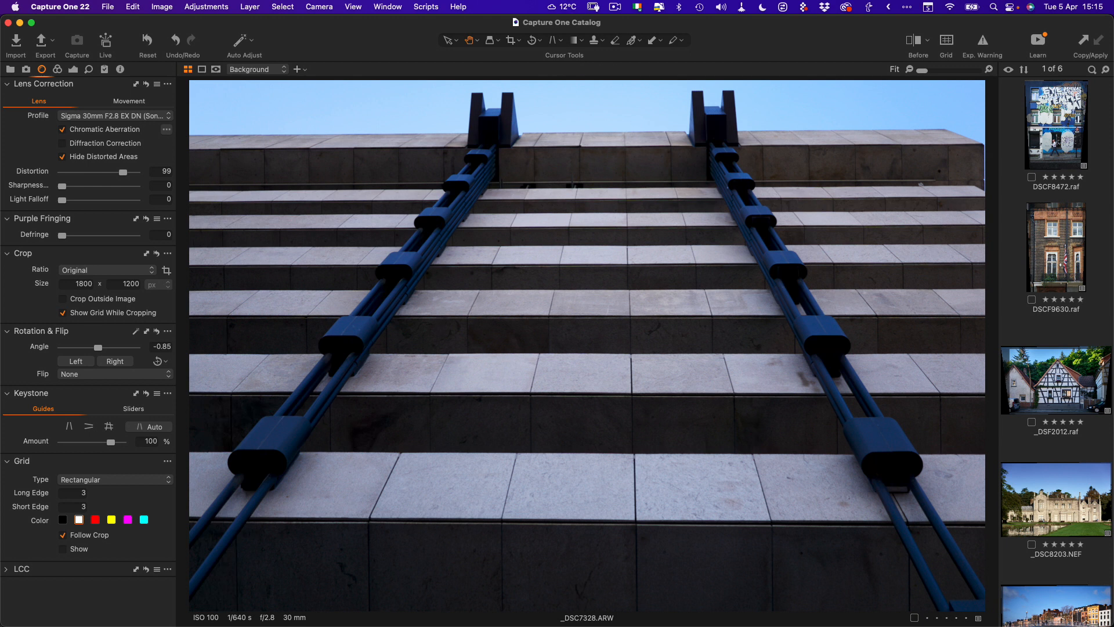
mouse_move(544, 361)
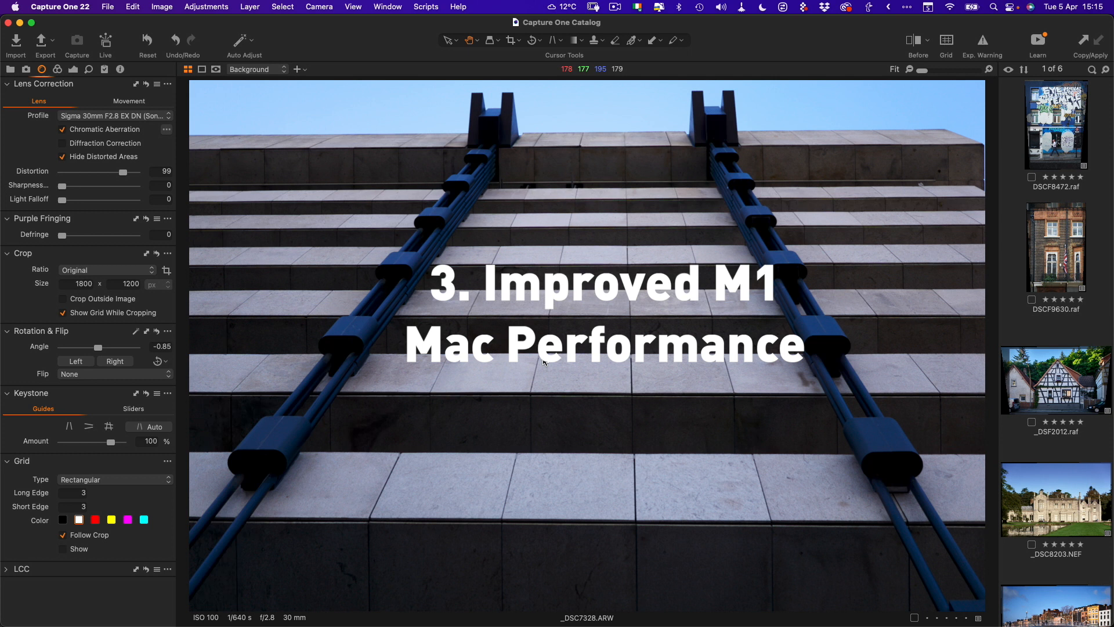
- Open the 122-image 6 March 2022 import and view the stained glass arch photo
click(10, 69)
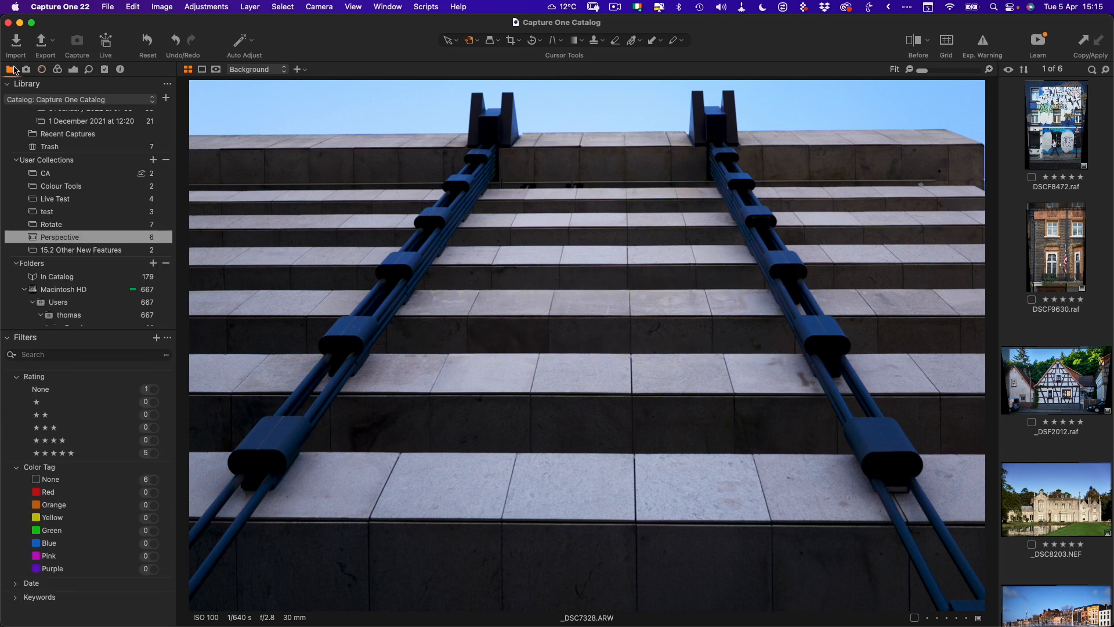
click(10, 69)
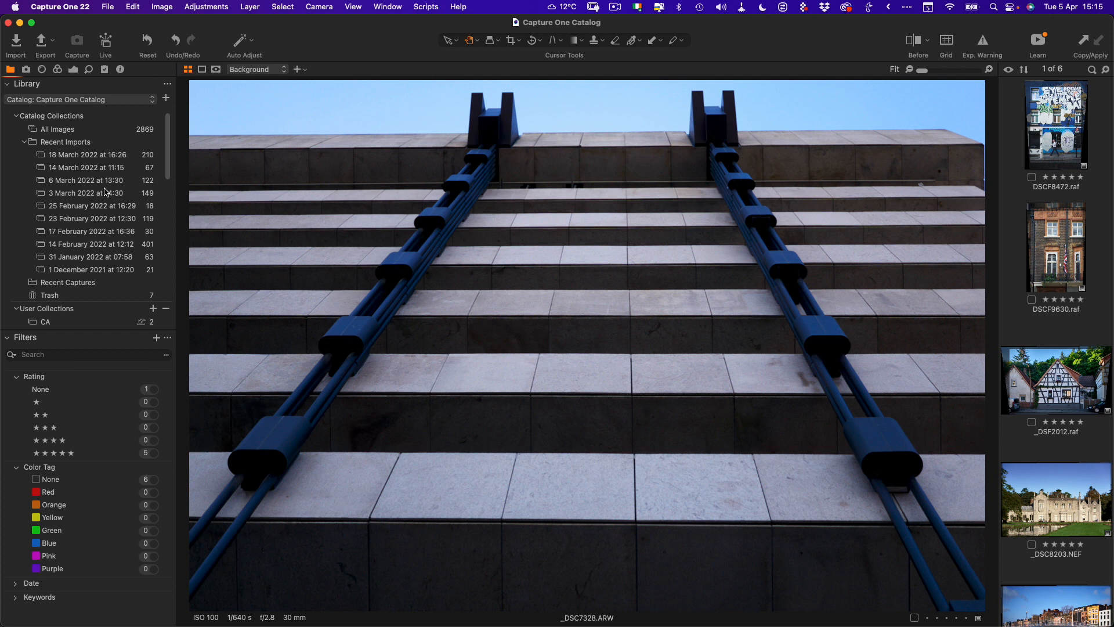
click(85, 180)
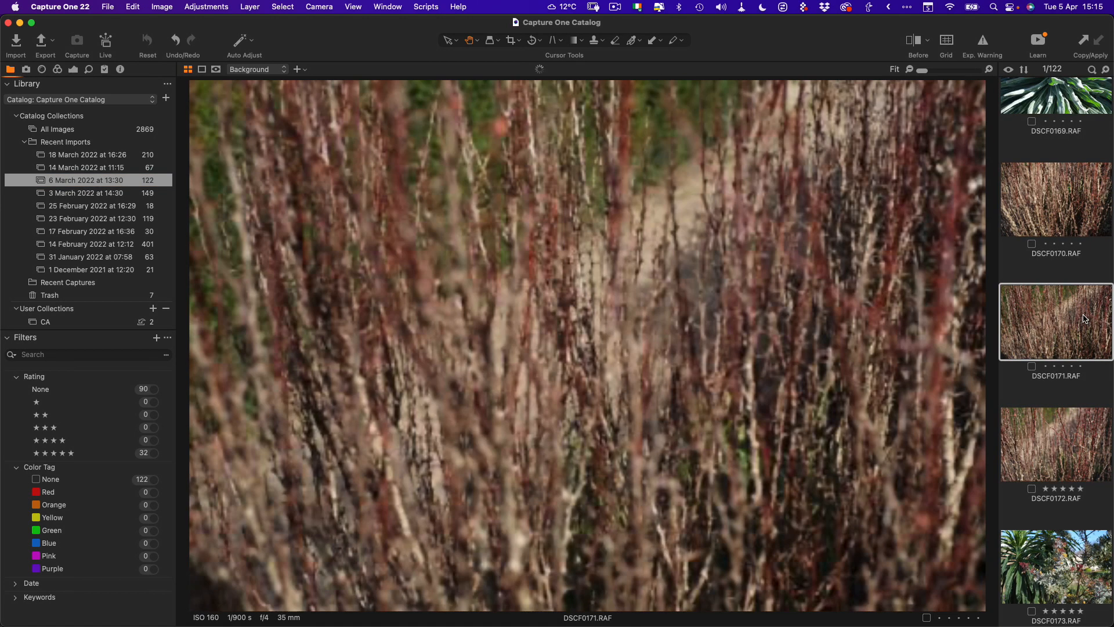
click(1054, 501)
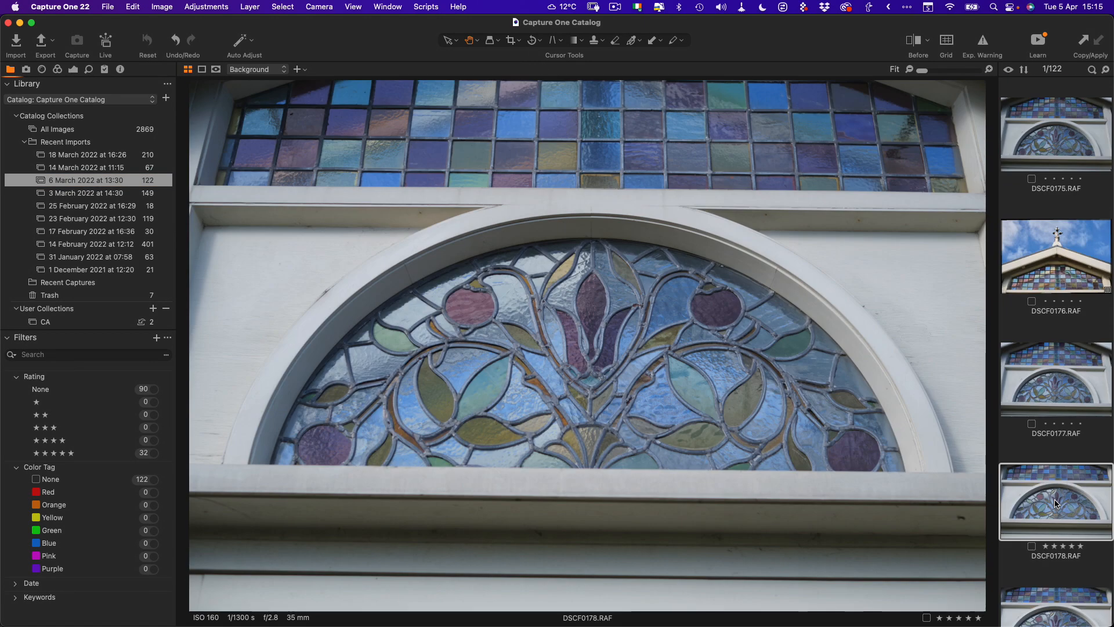
mouse_move(1096, 400)
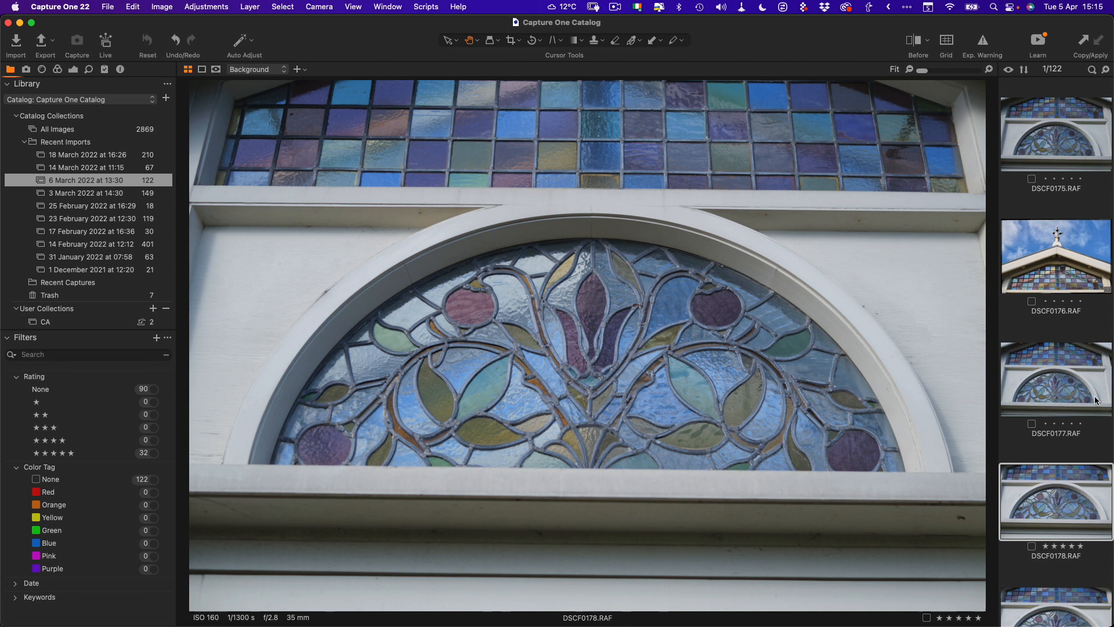
mouse_move(1064, 386)
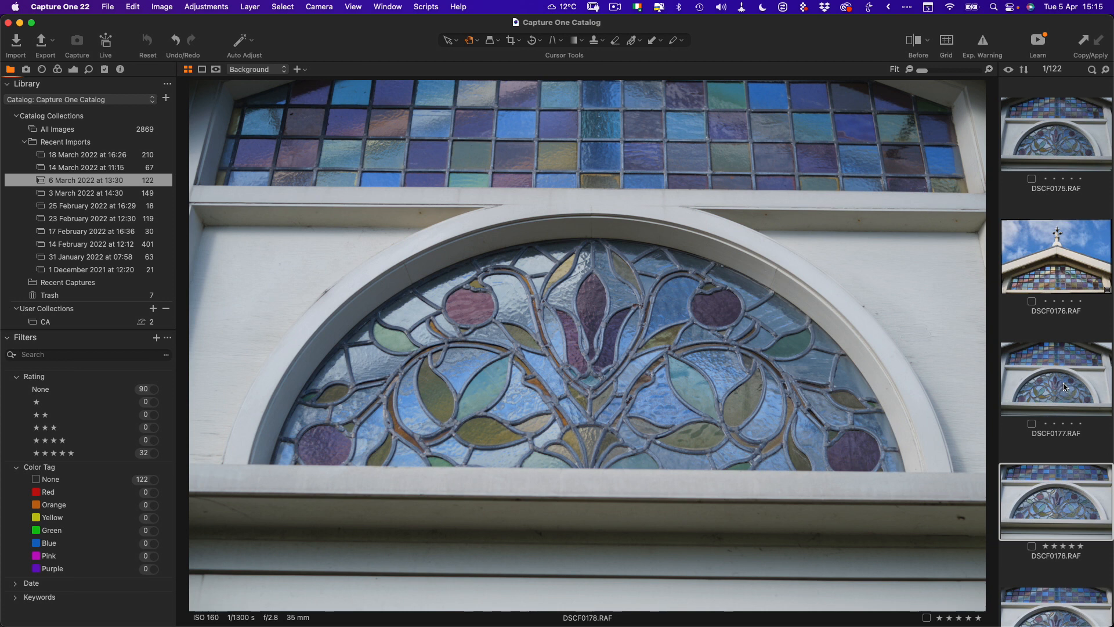
- Preview the neighbouring stained glass, gable roof and aloe flower photos, ending on DSCF0179
click(1054, 377)
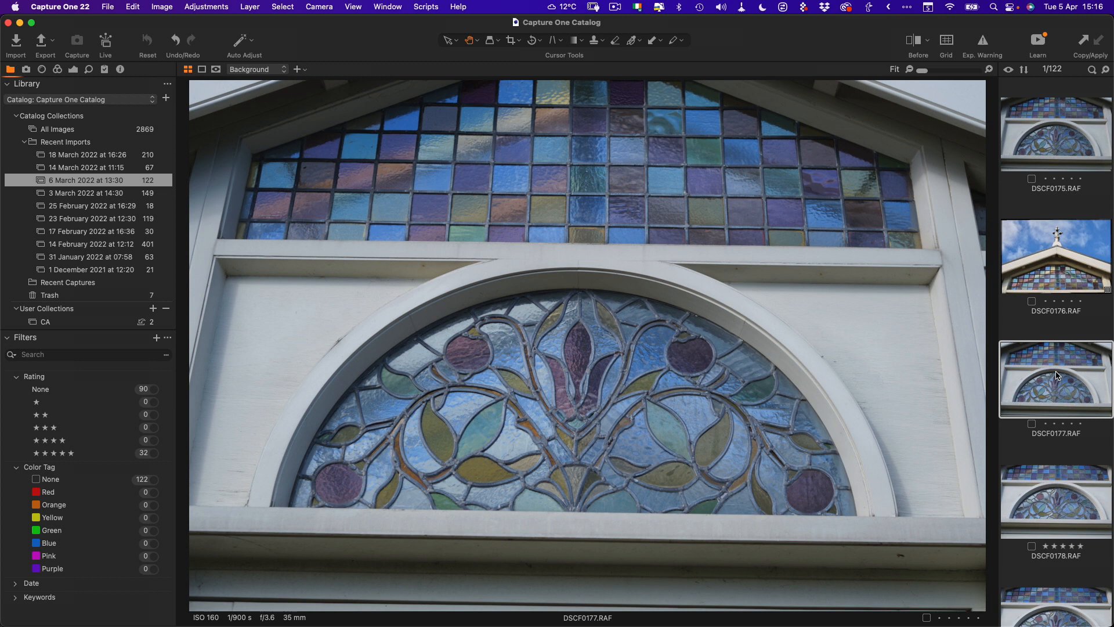
mouse_move(1058, 310)
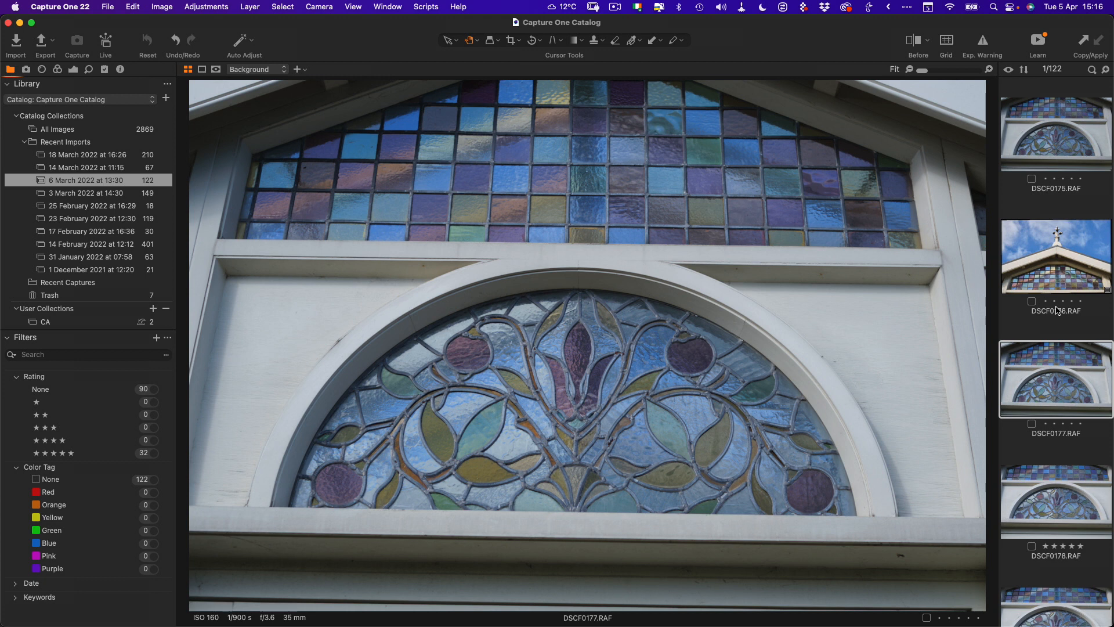
click(1055, 257)
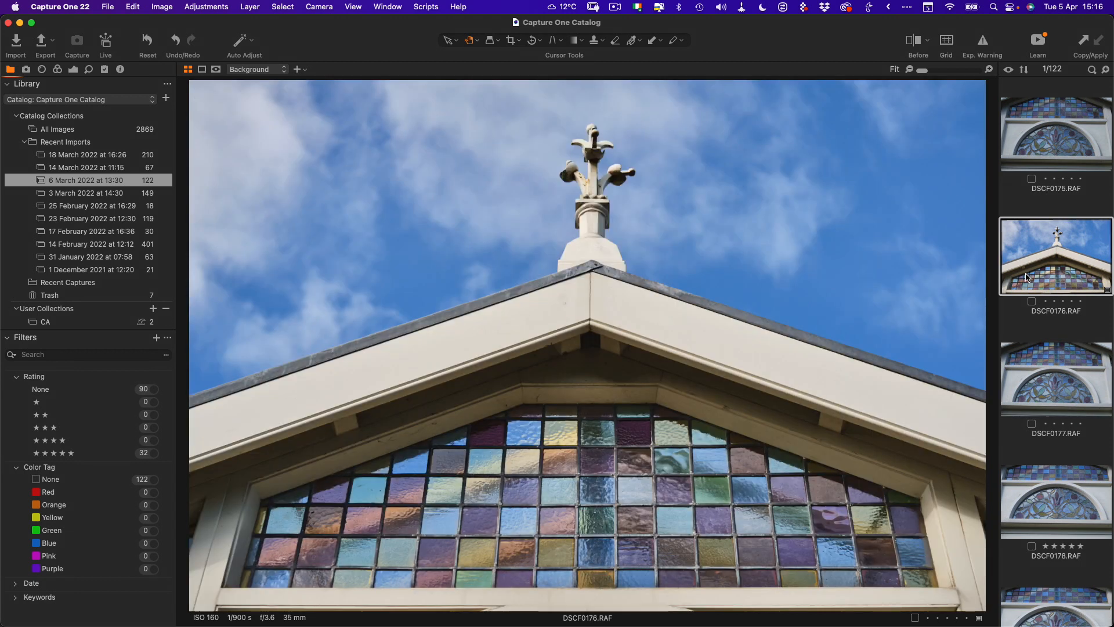
mouse_move(1071, 395)
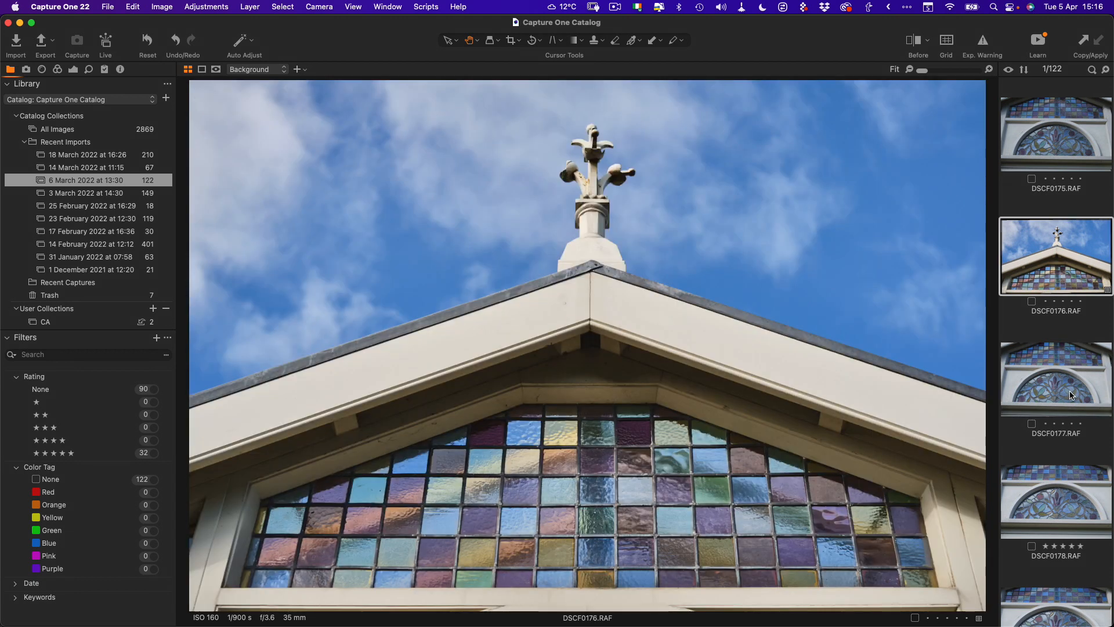
click(1054, 375)
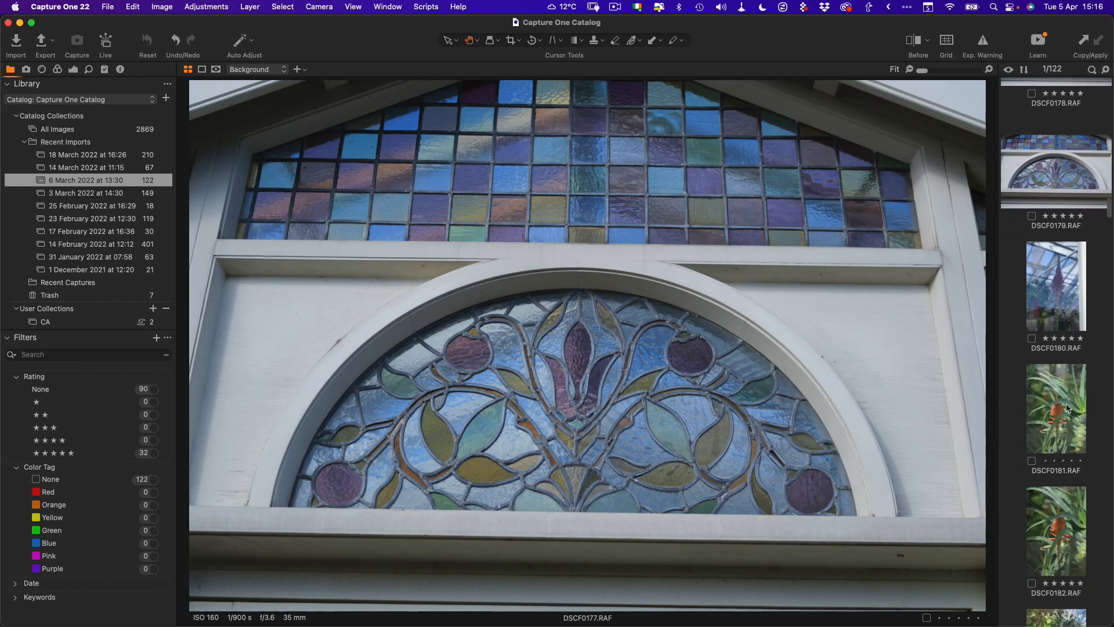
click(1054, 407)
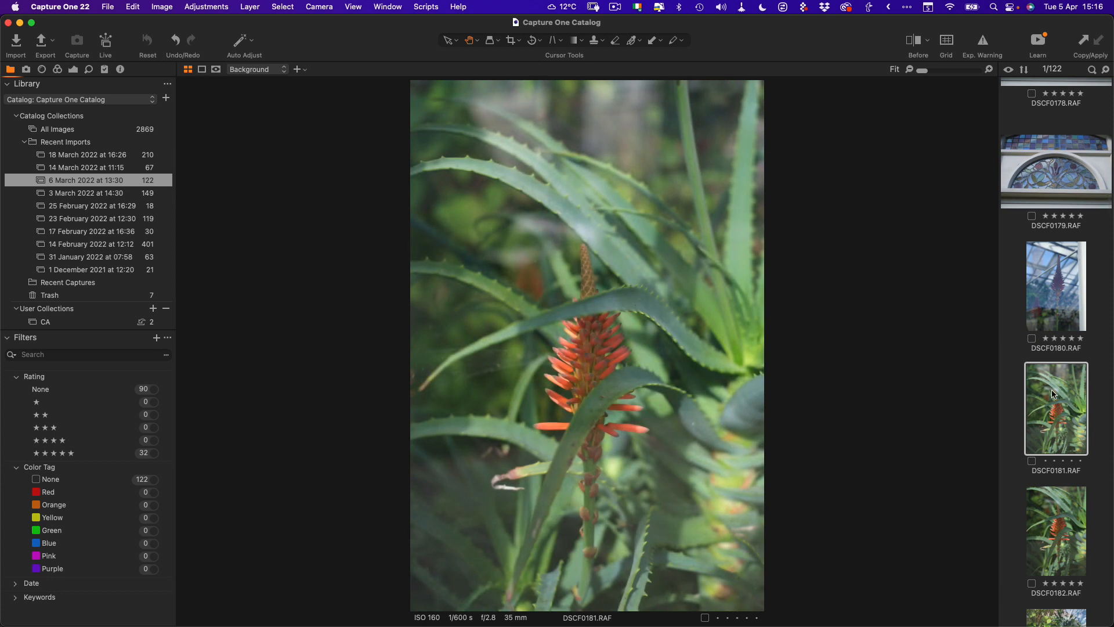
click(1055, 165)
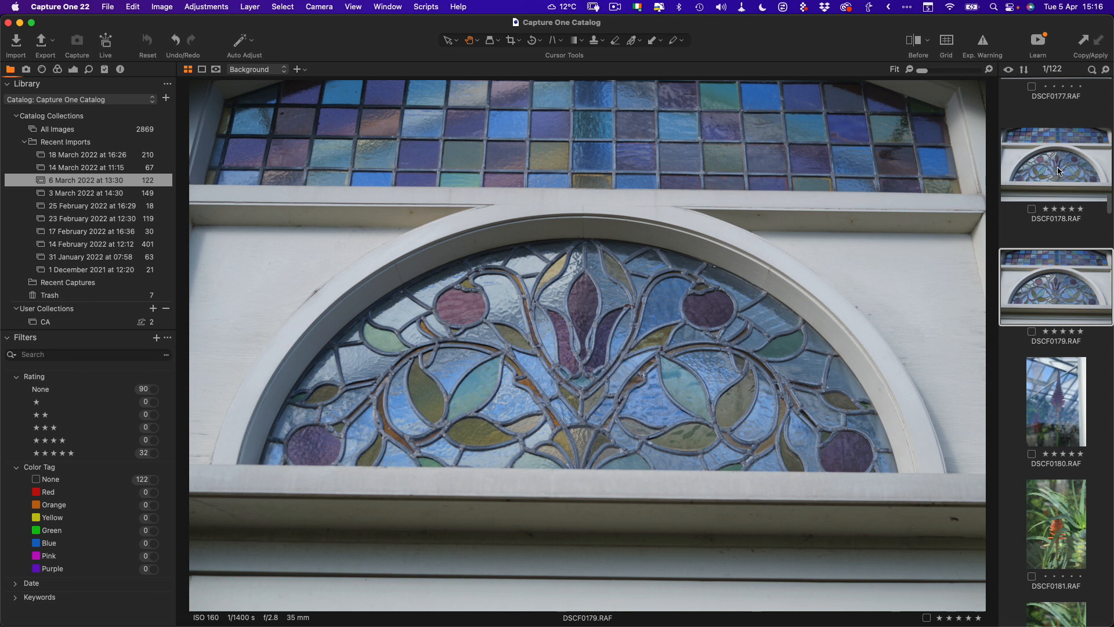
mouse_move(89, 201)
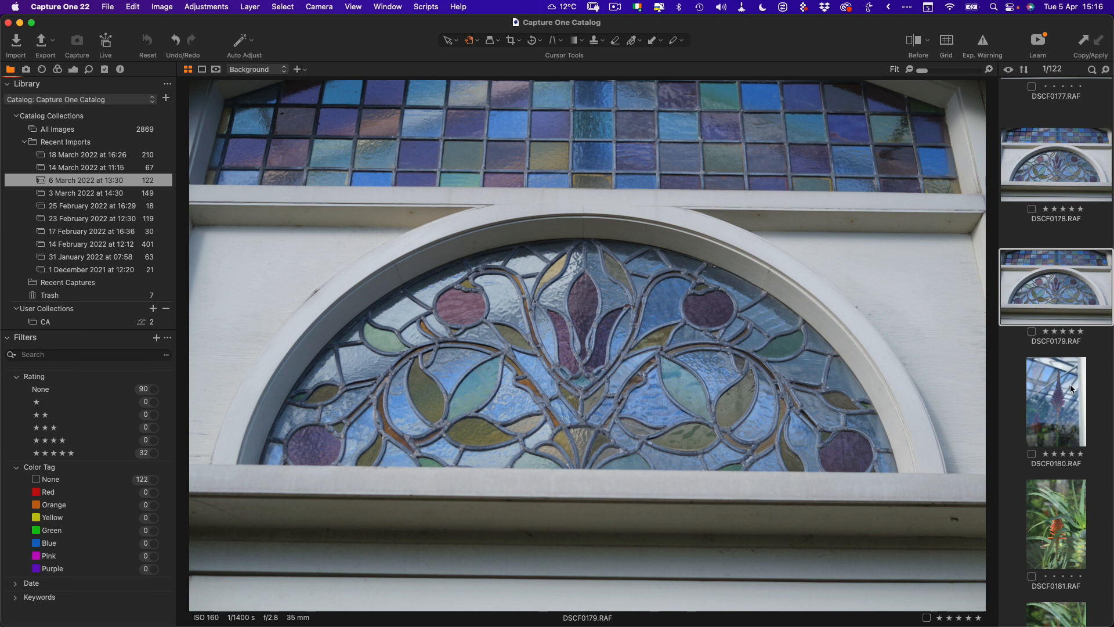
mouse_move(1071, 389)
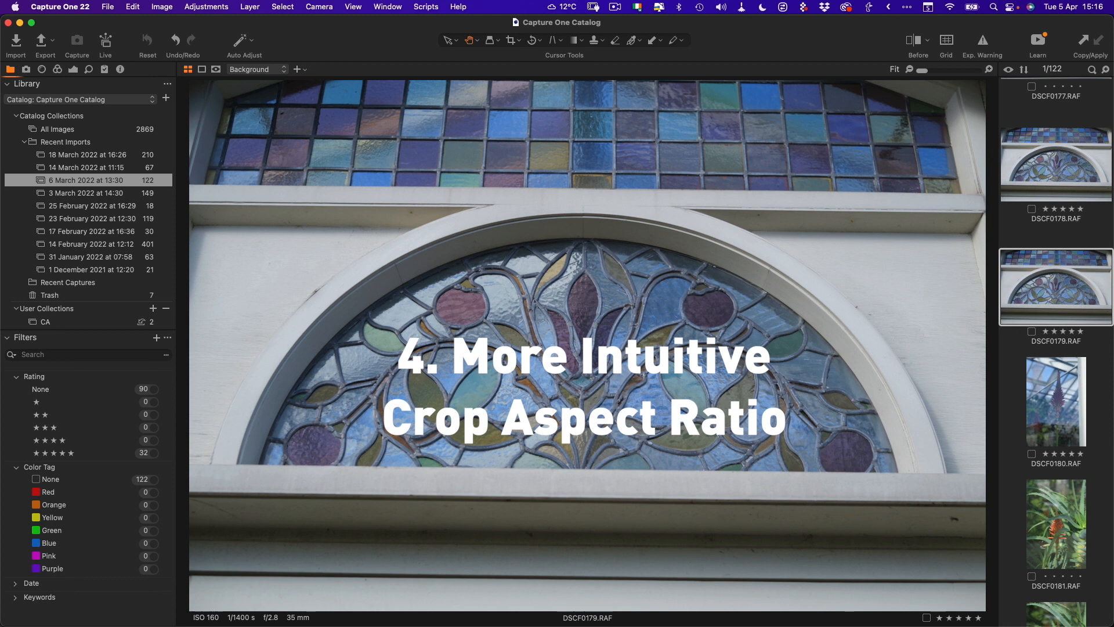
mouse_move(218, 320)
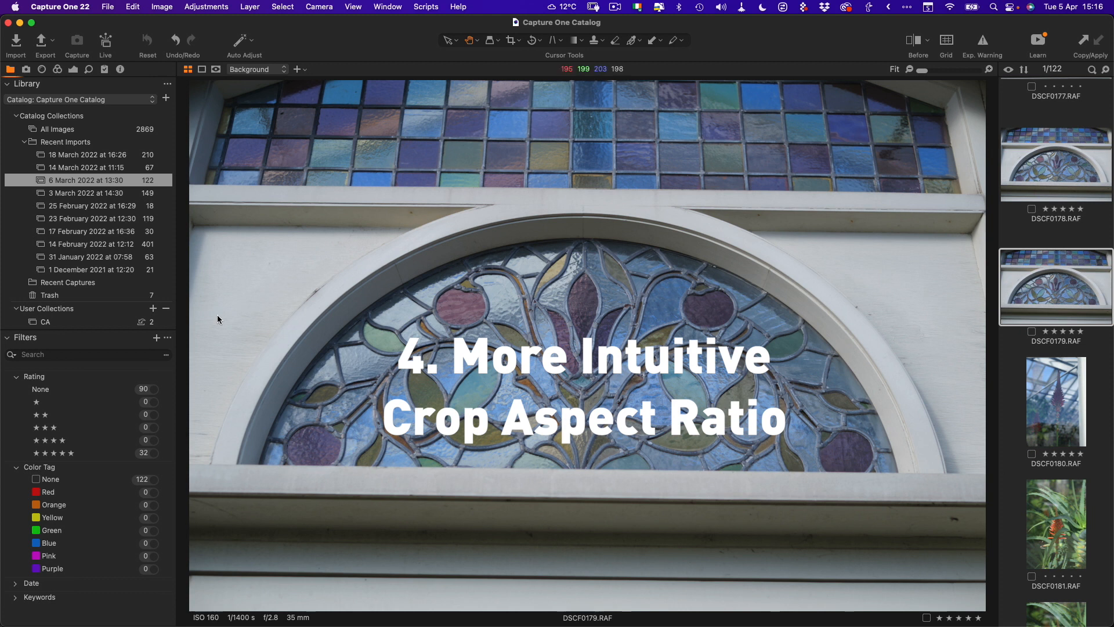
- Select the two-image '15.2 Other New Features' collection and view lake photo DSCF0508
click(32, 117)
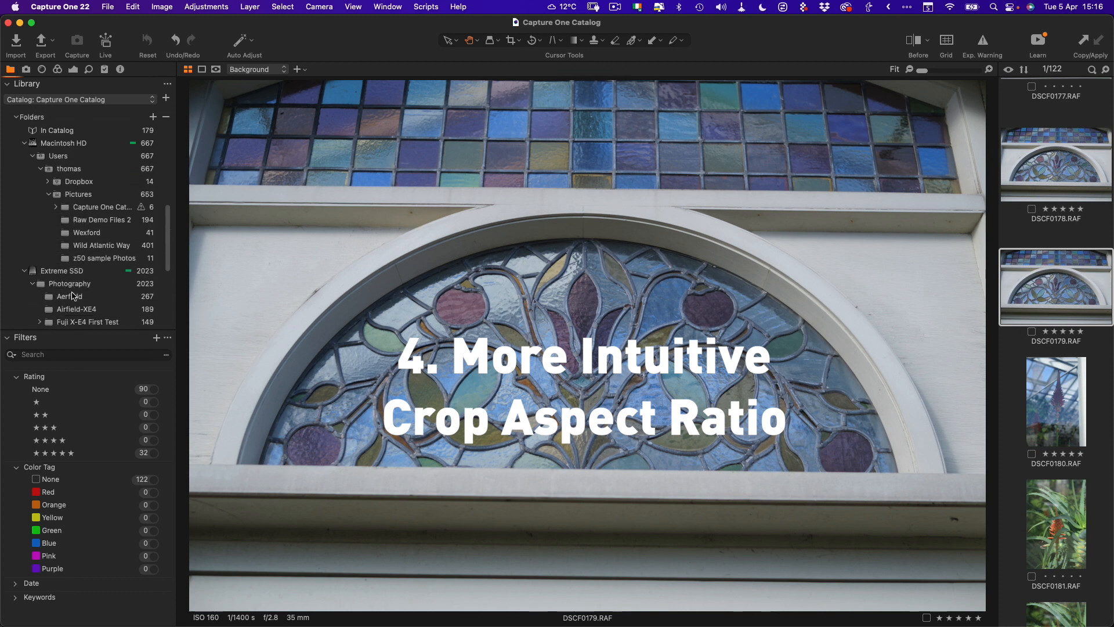
click(81, 263)
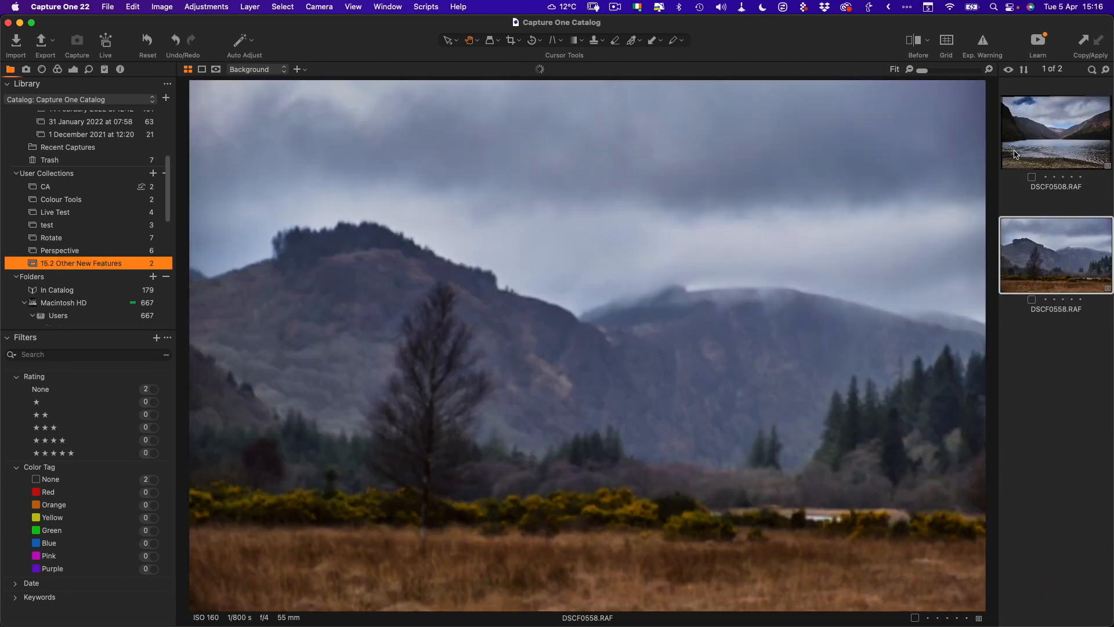
click(1056, 132)
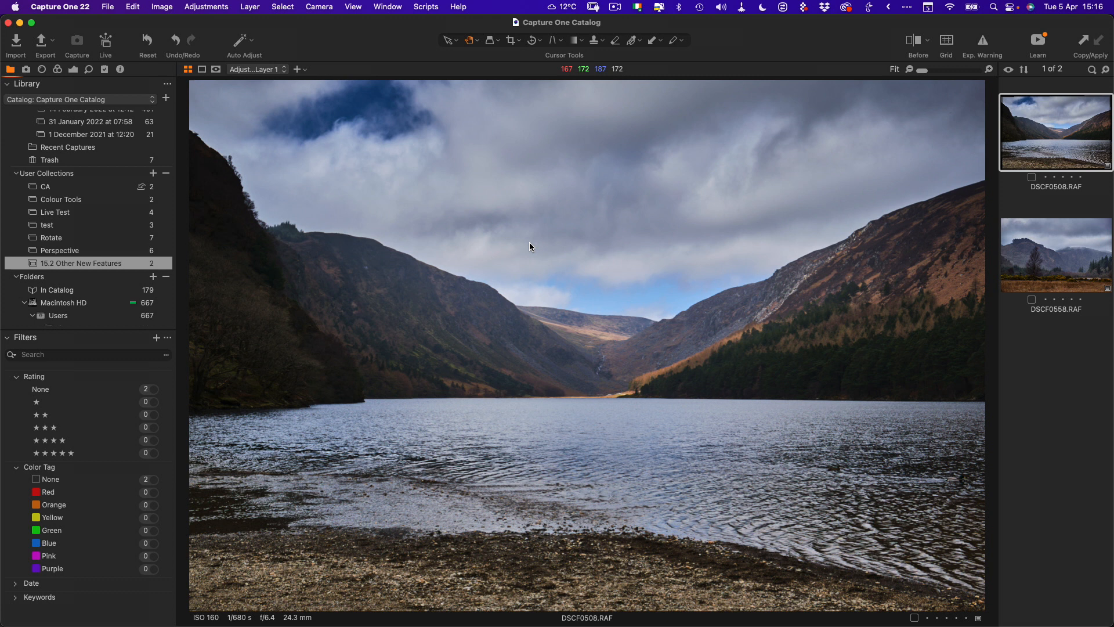
mouse_move(509, 62)
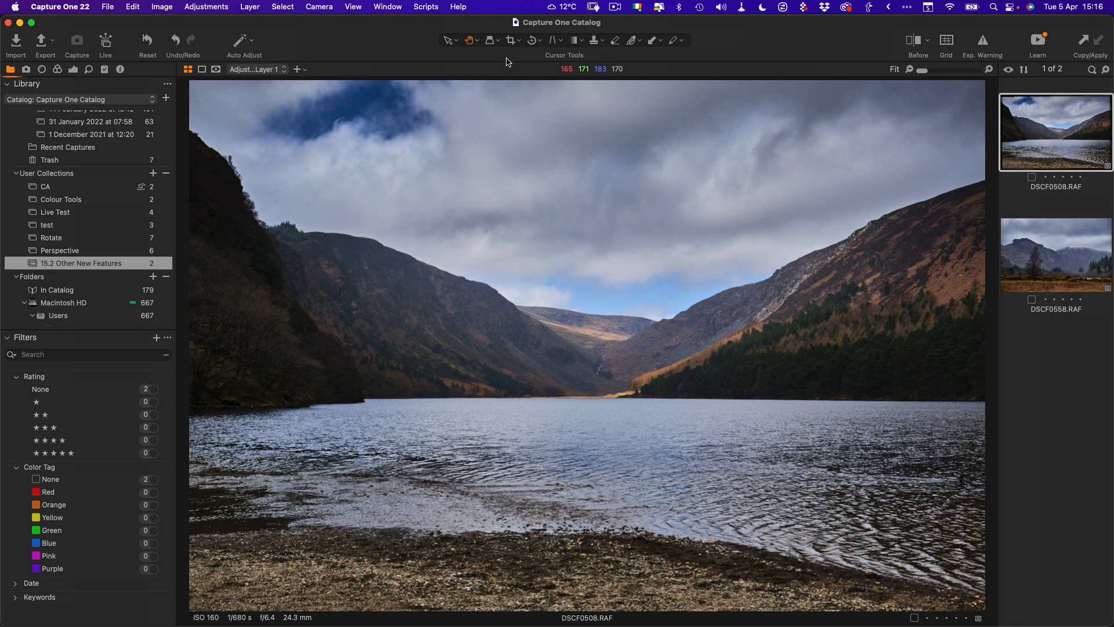
mouse_move(510, 40)
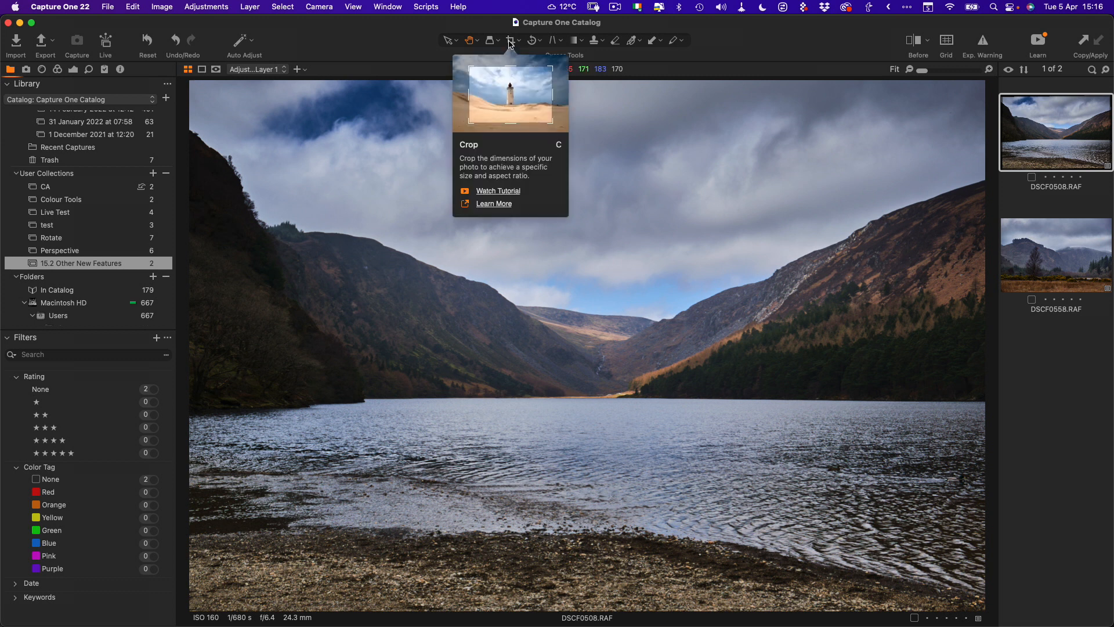
- Crop the lake photo DSCF0508 to a 16x9 ratio from the Crop tool's Ratio list
click(510, 40)
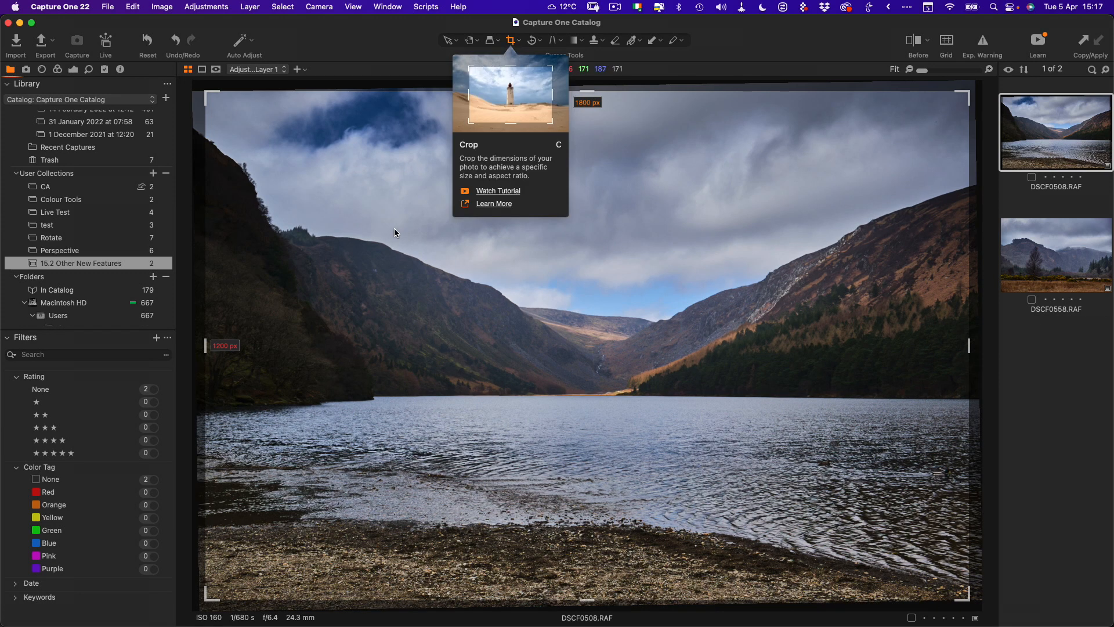
click(511, 40)
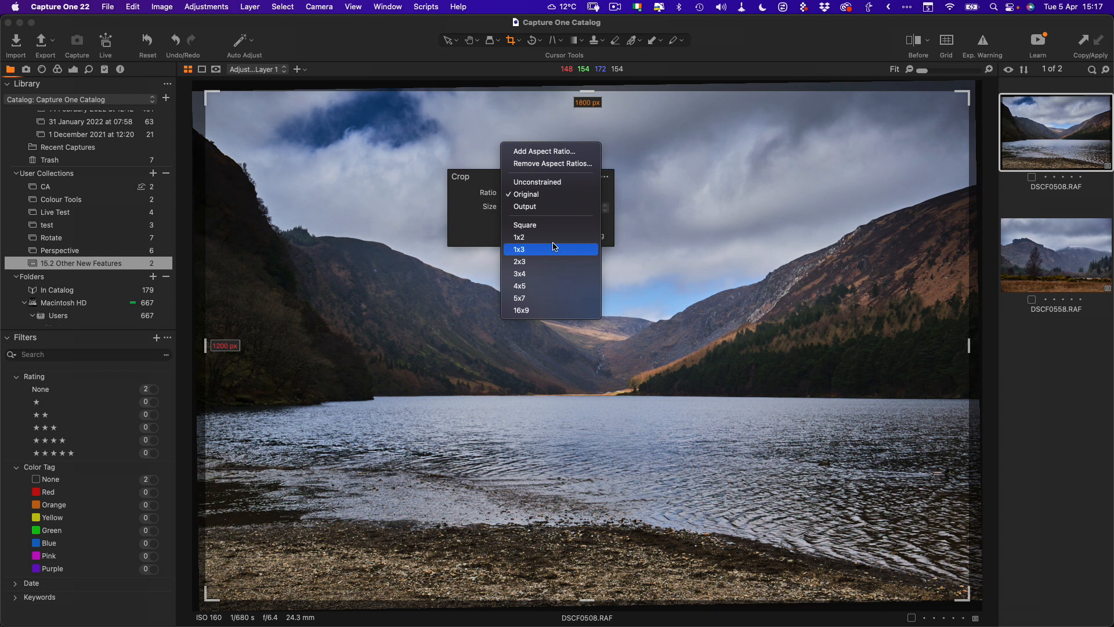
mouse_move(542, 311)
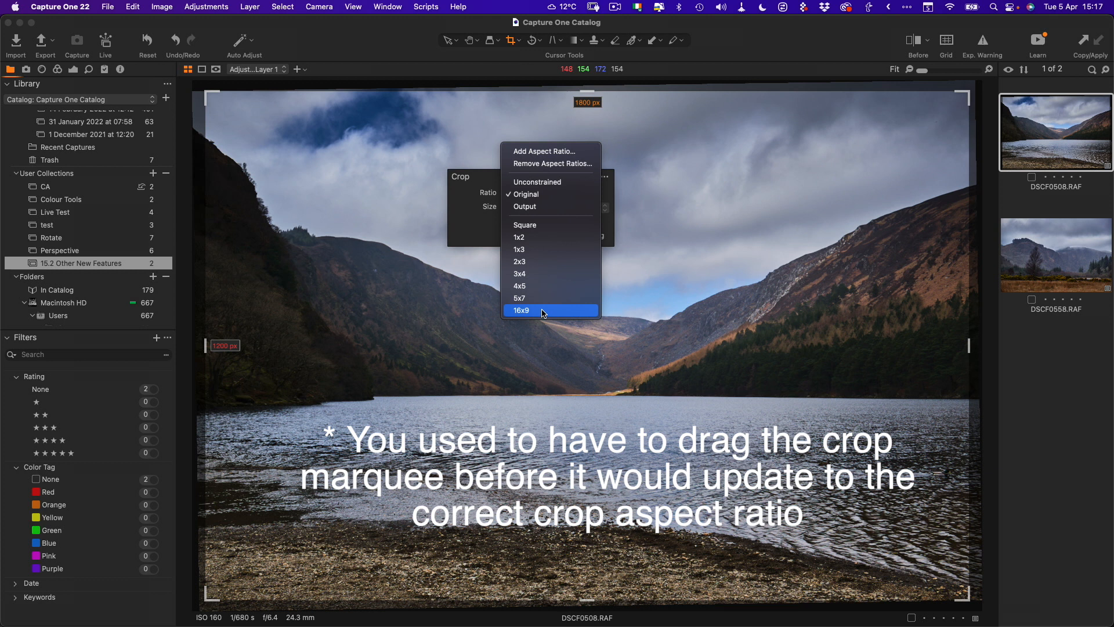
click(523, 310)
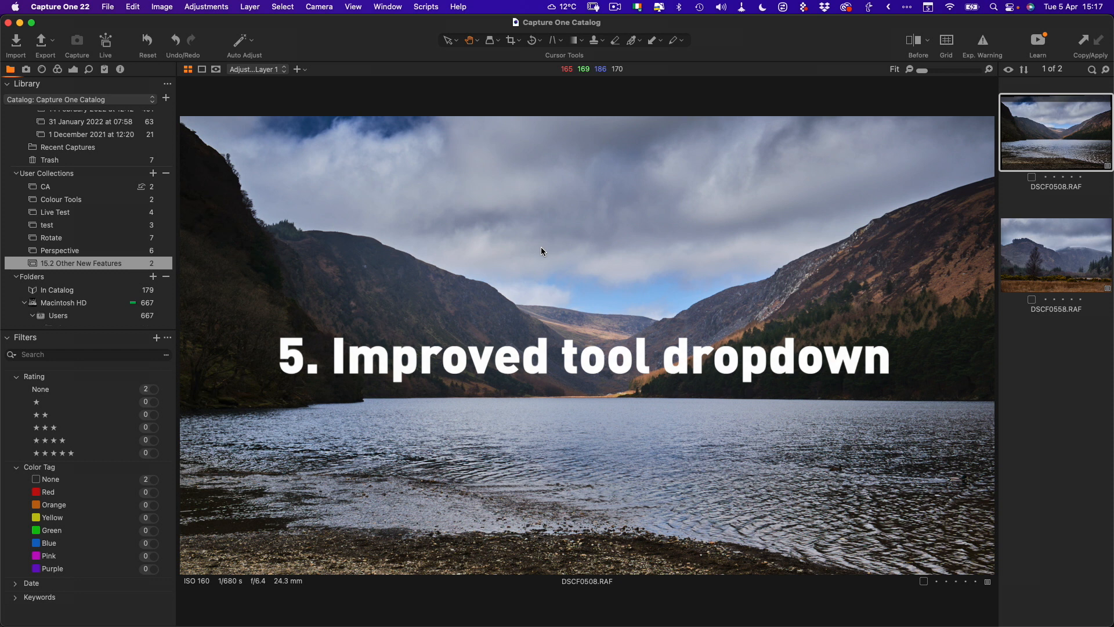
mouse_move(520, 77)
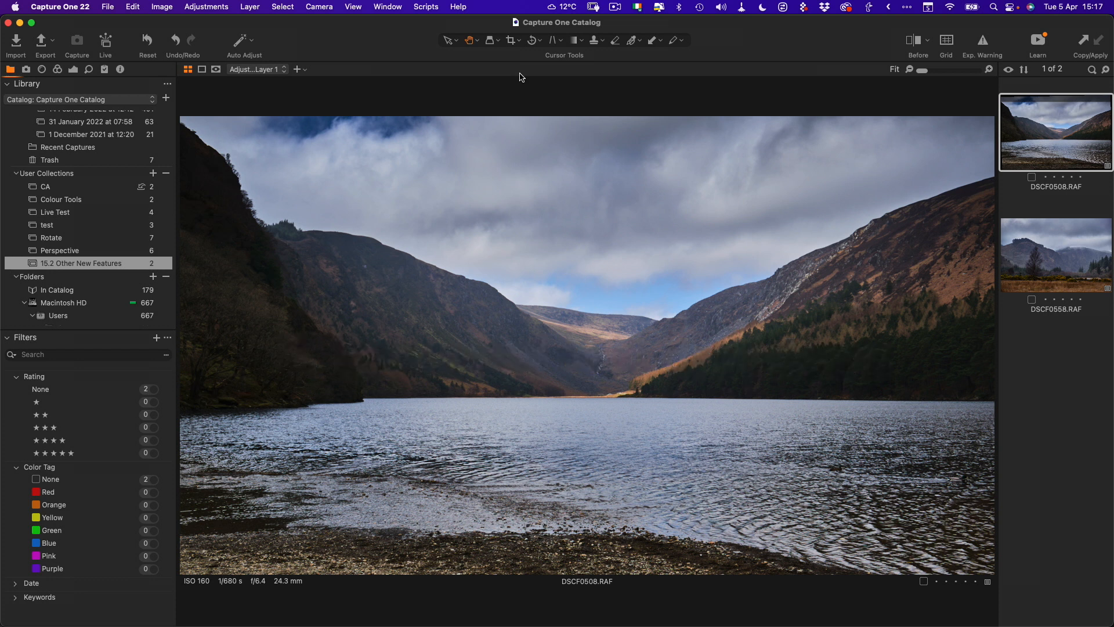
mouse_move(503, 52)
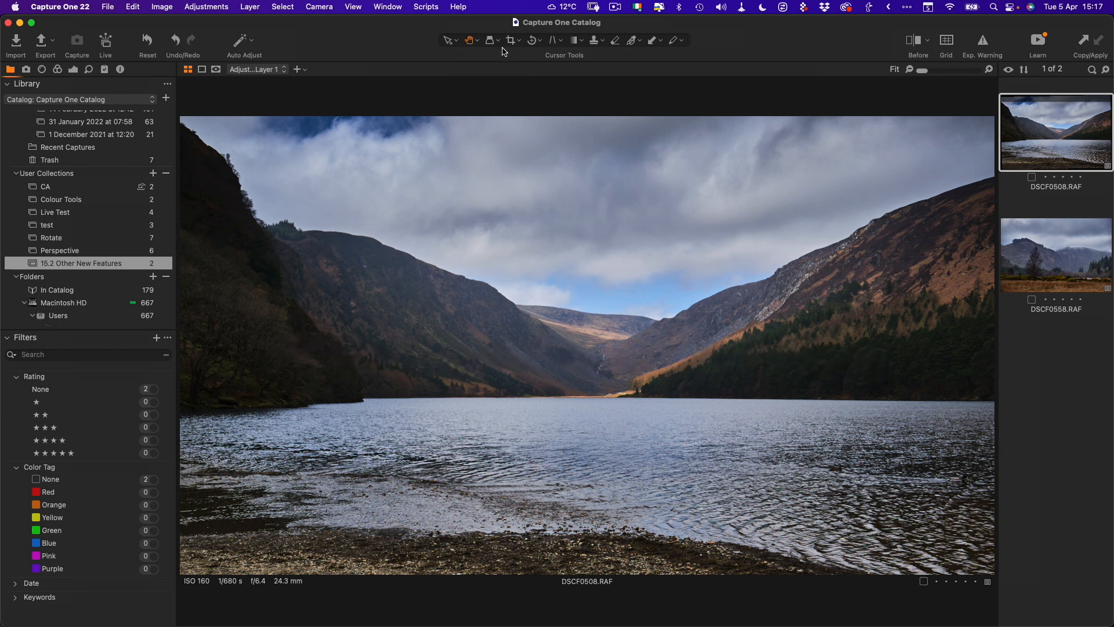
mouse_move(490, 42)
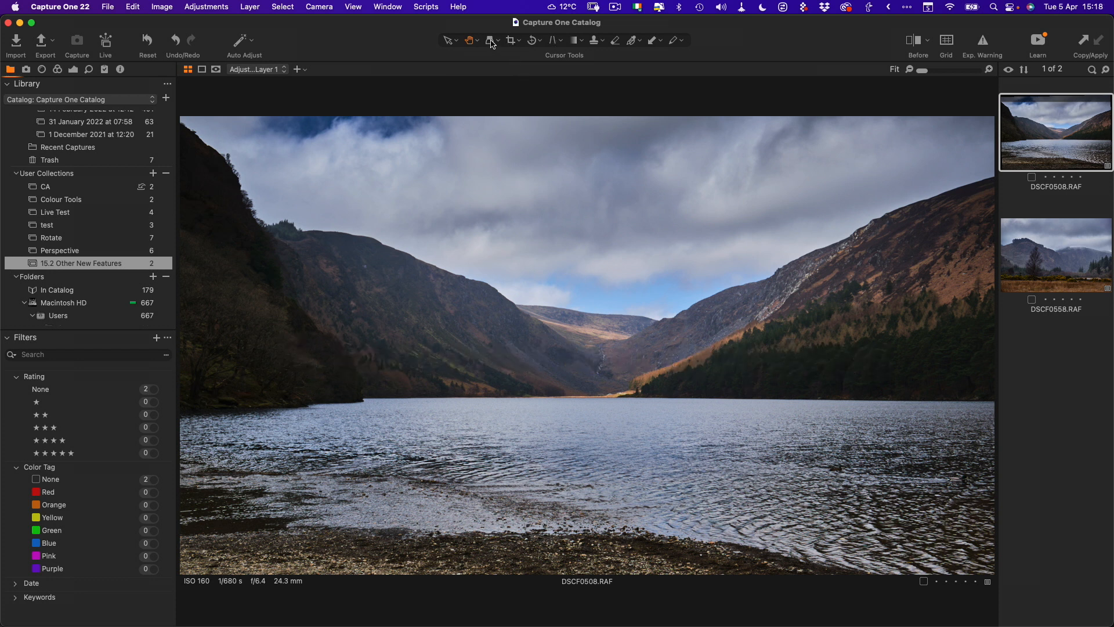
mouse_move(521, 46)
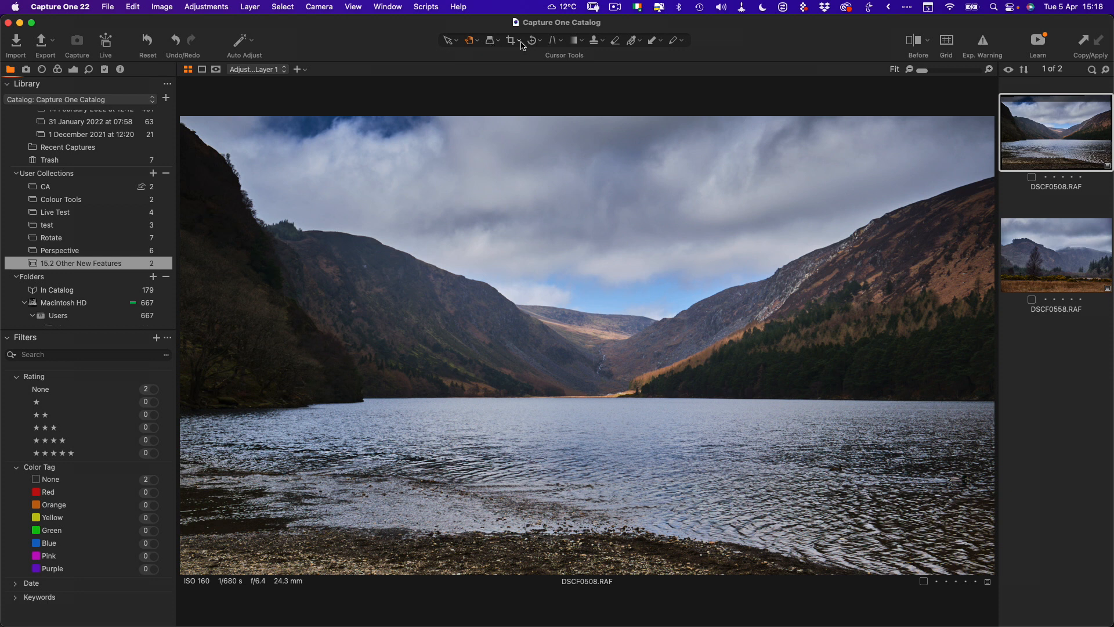
click(516, 40)
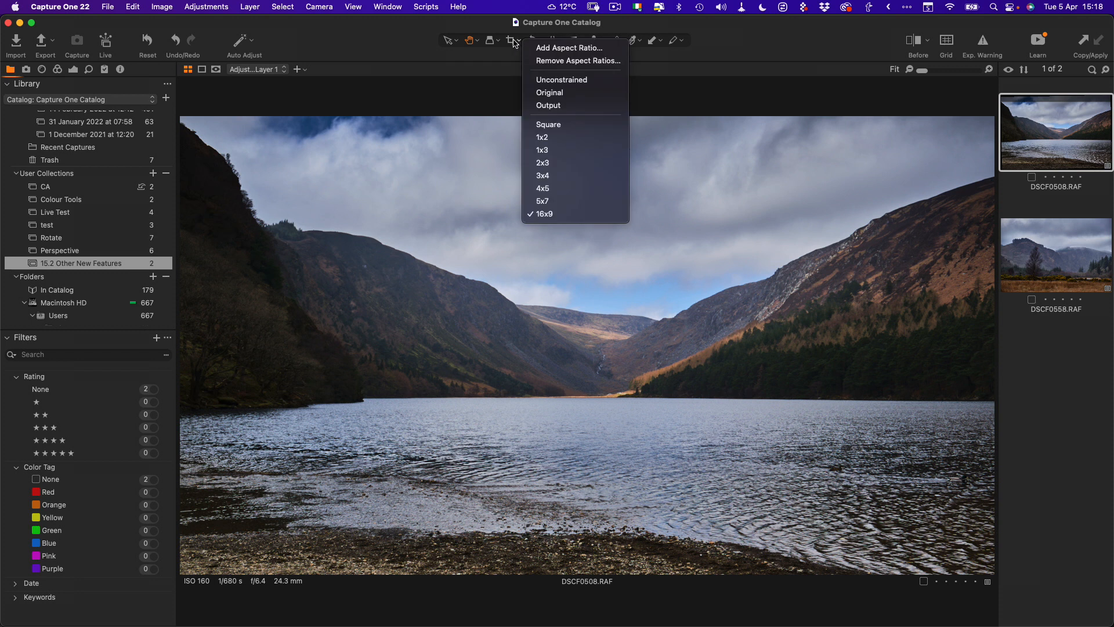
click(473, 40)
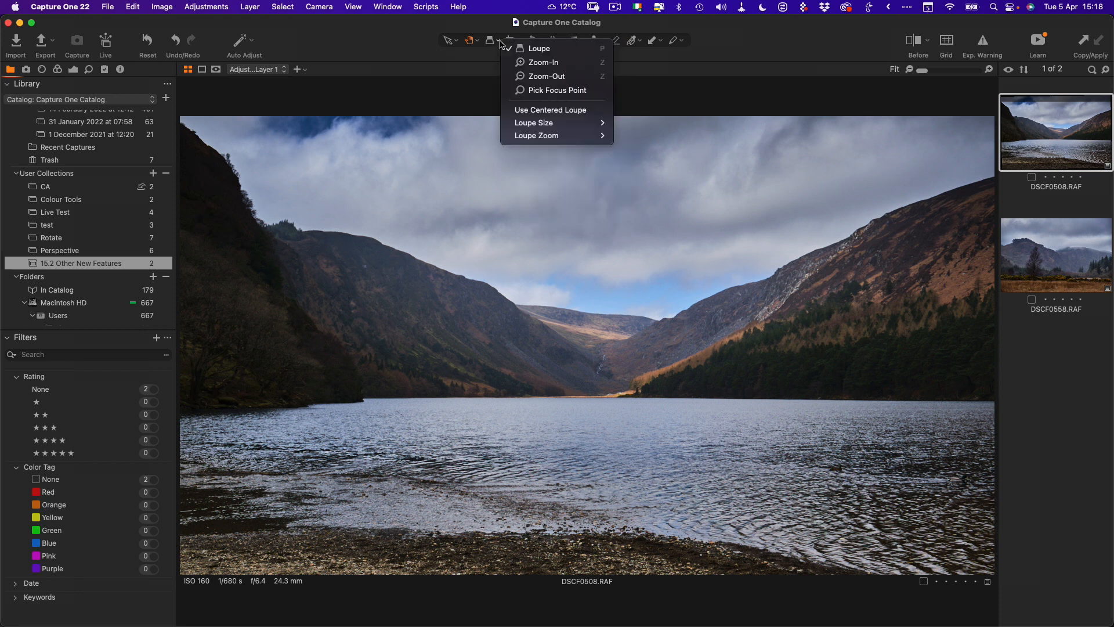
click(472, 40)
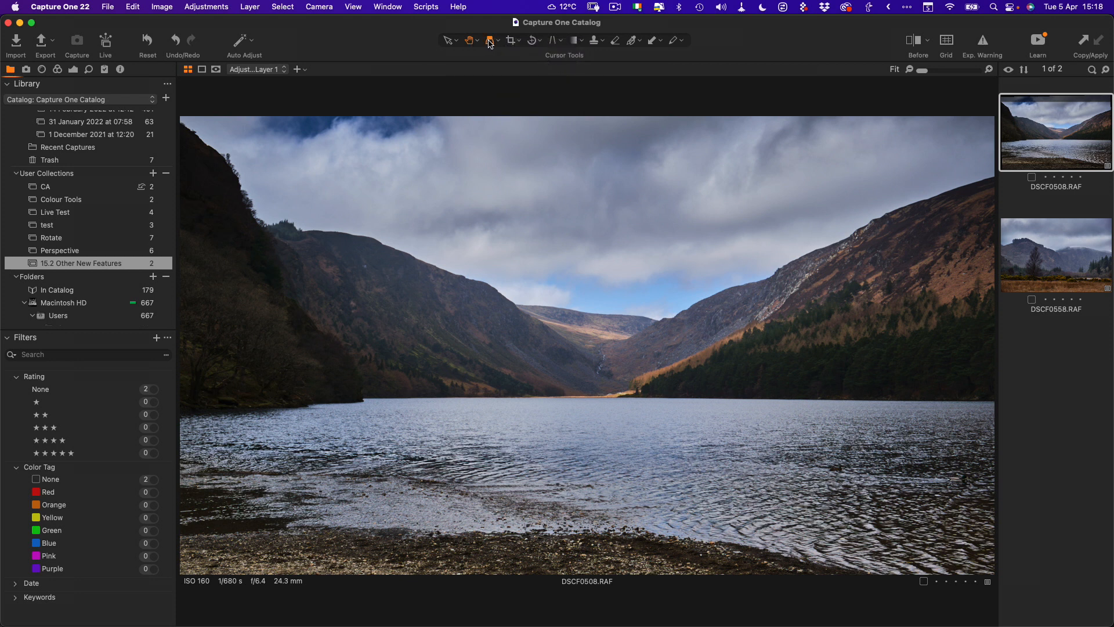
click(516, 40)
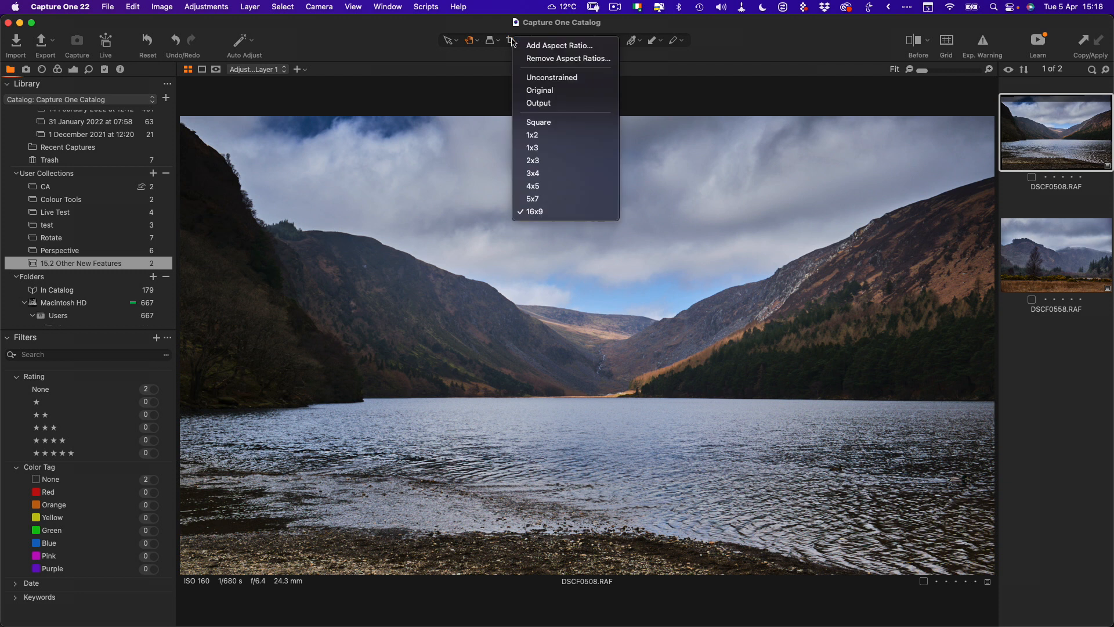
click(554, 40)
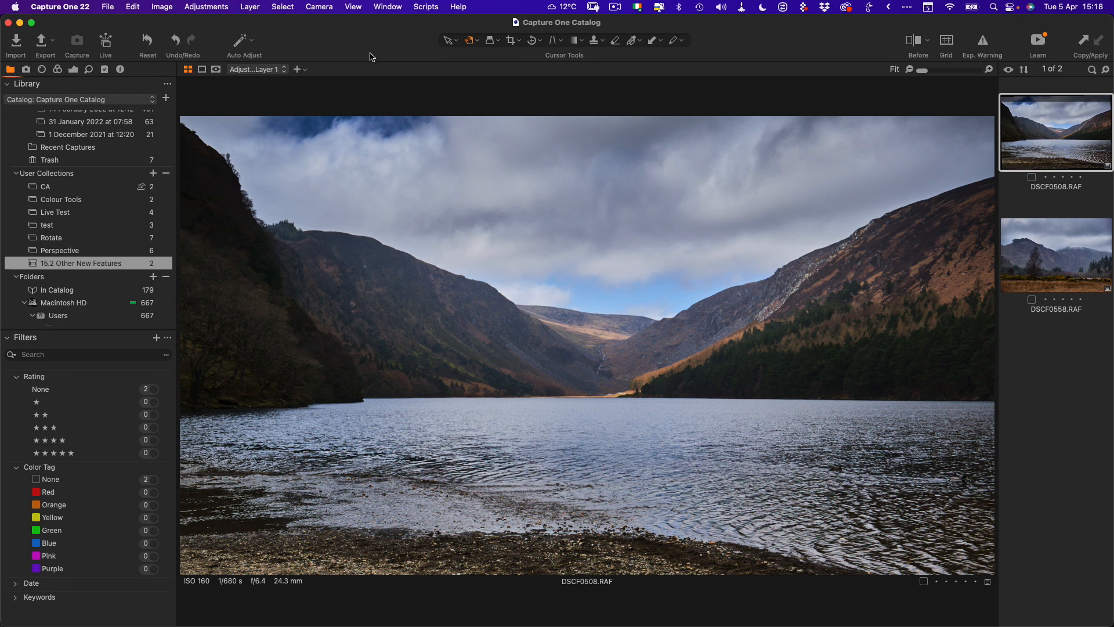
mouse_move(80, 73)
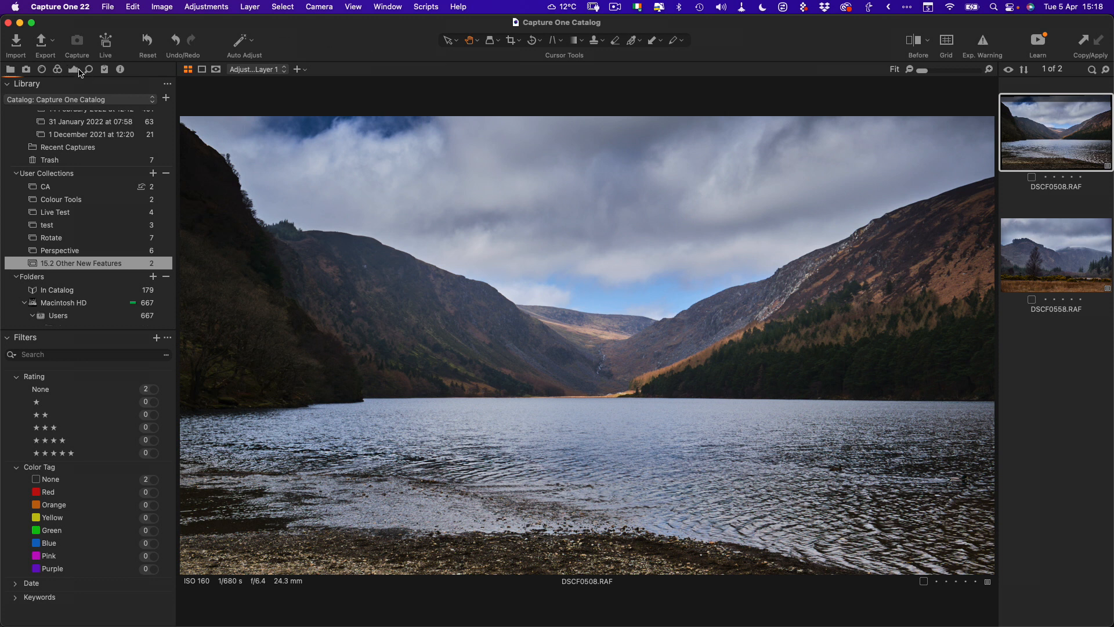
- With the Exposure tools shown, confirm Default Sort By as Date in General Preferences and close them
click(74, 69)
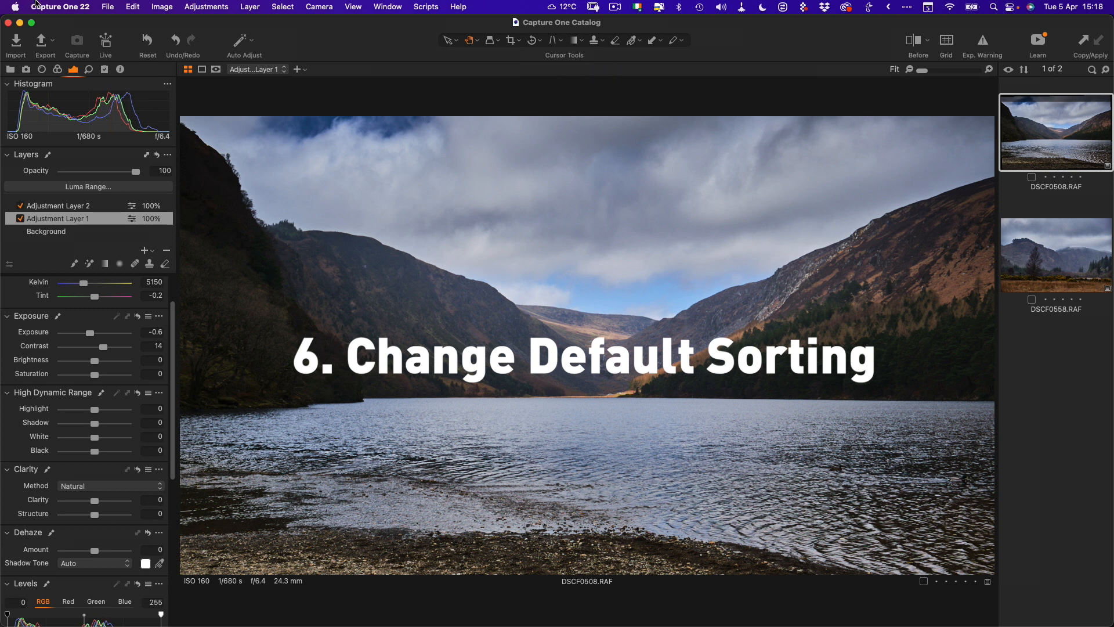
click(59, 6)
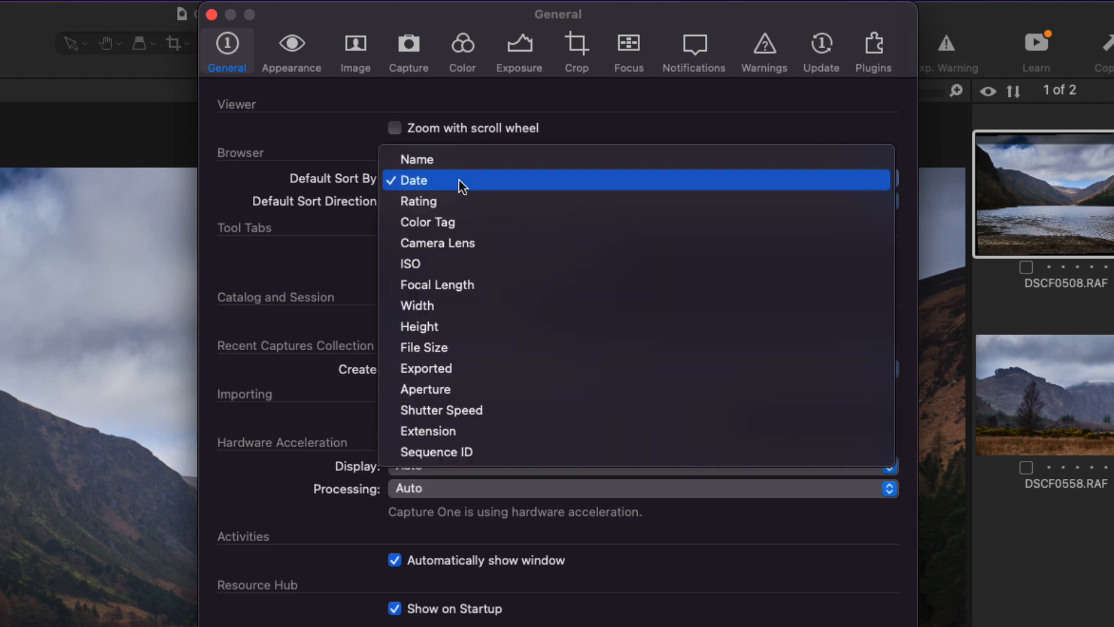
click(414, 180)
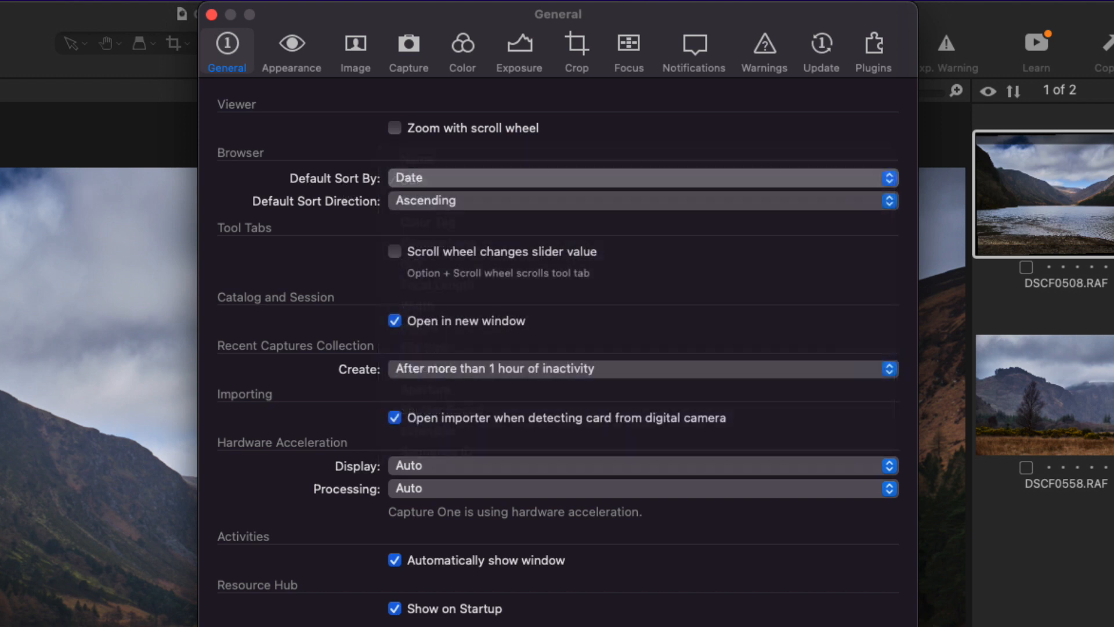
click(211, 13)
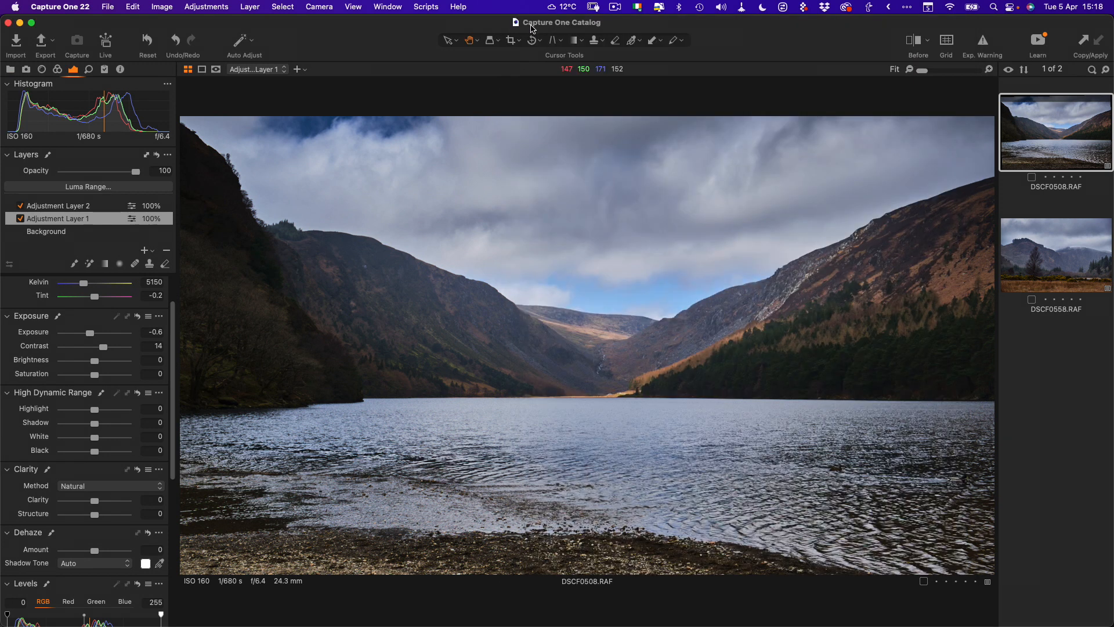